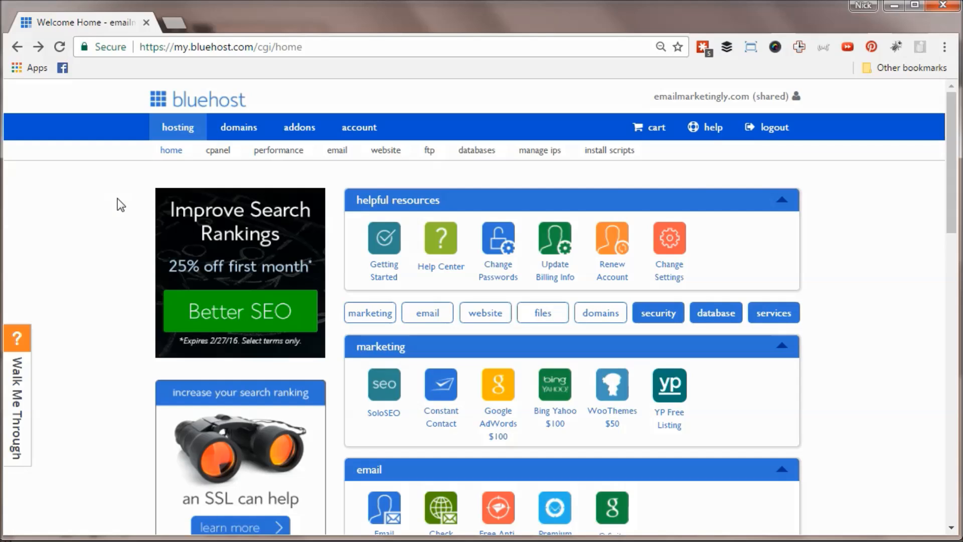
Go to the website section of Bluehost's hosting home and start the One-click Install.
{"action": "scroll", "scroll_direction": "down", "scroll_amount": 3}
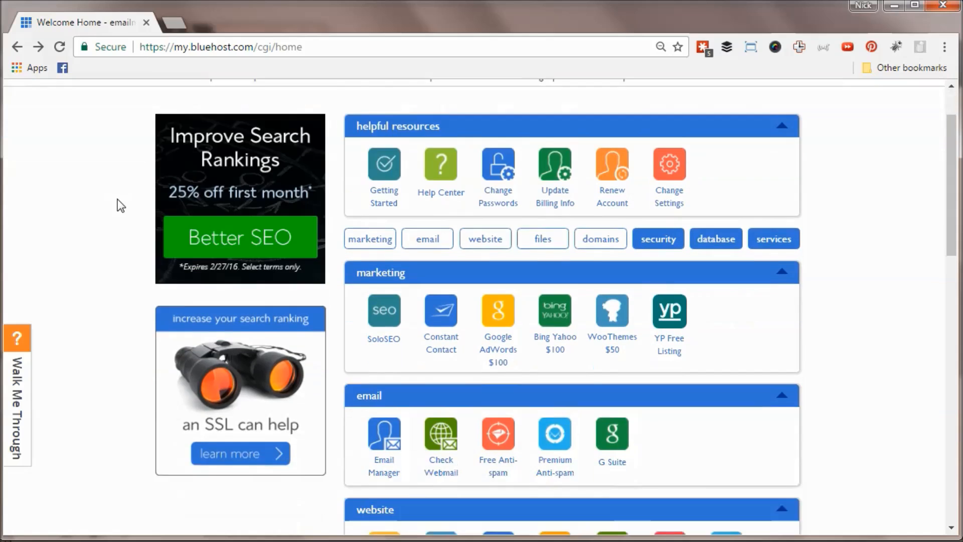
{"action": "scroll", "scroll_direction": "up", "scroll_amount": 3}
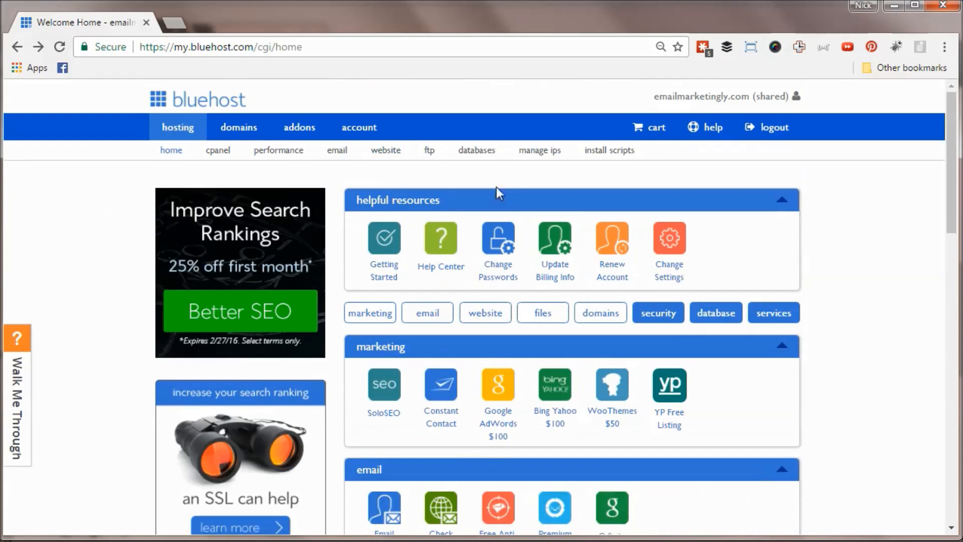
{"action": "scroll", "scroll_direction": "down", "scroll_amount": 3}
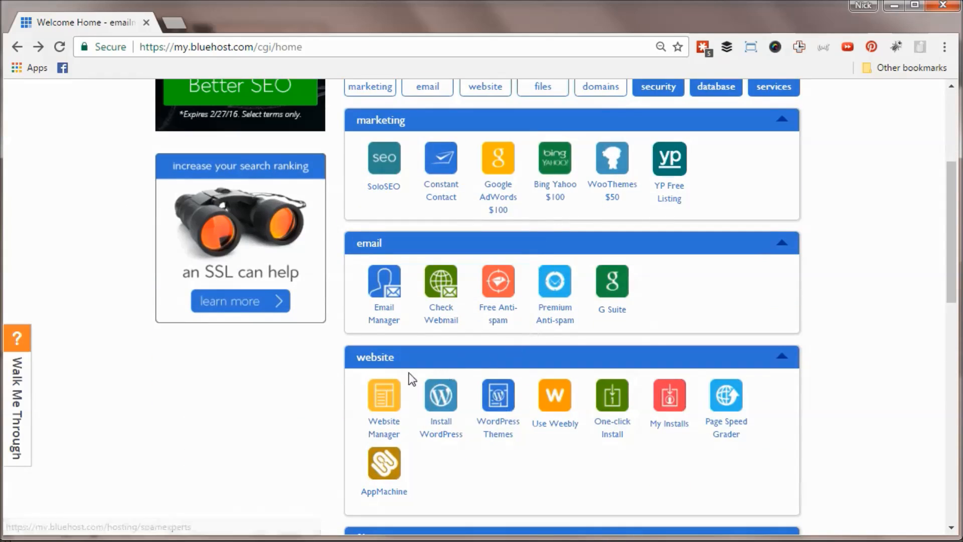
{"action": "mouse_move", "coordinate": [612, 394]}
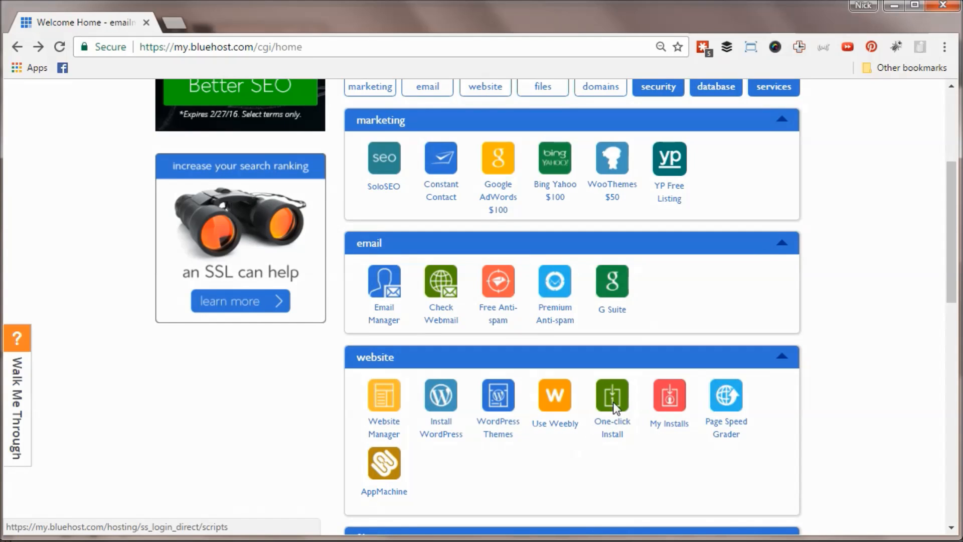
{"action": "left_click", "coordinate": [612, 394]}
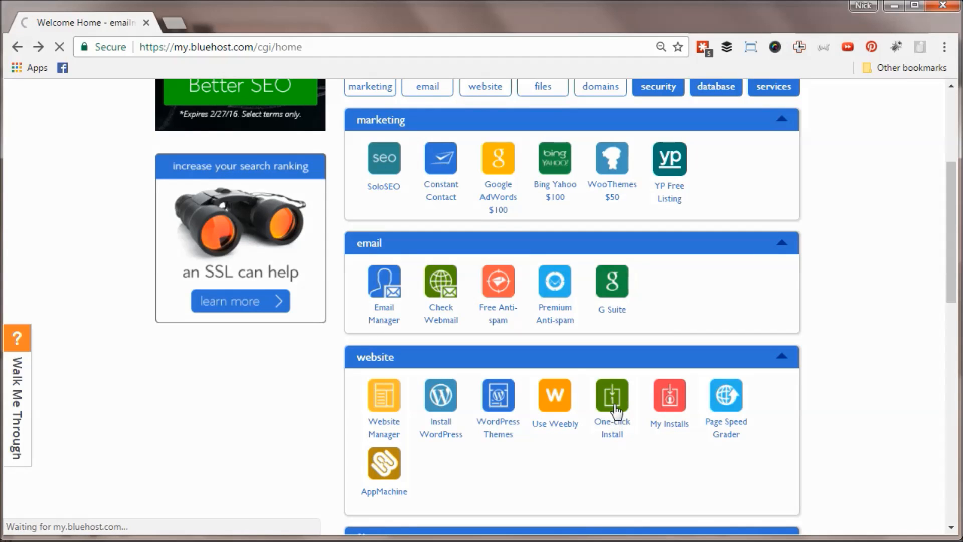
{"action": "left_click", "coordinate": [611, 394]}
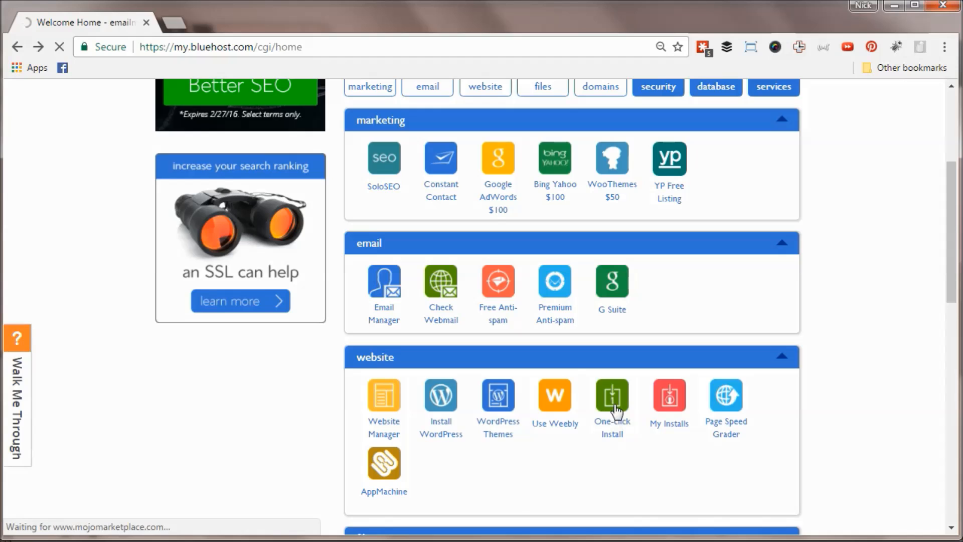
Choose WordPress in MOJO Marketplace and start a DIY install targeting emailmarketingly.com without addons.
{"action": "left_click", "coordinate": [611, 396]}
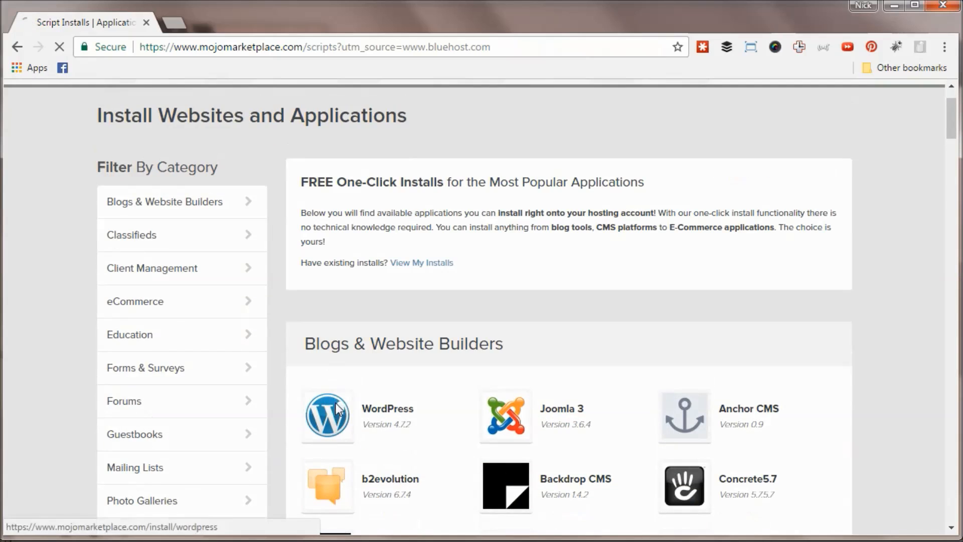
{"action": "left_click", "coordinate": [327, 416]}
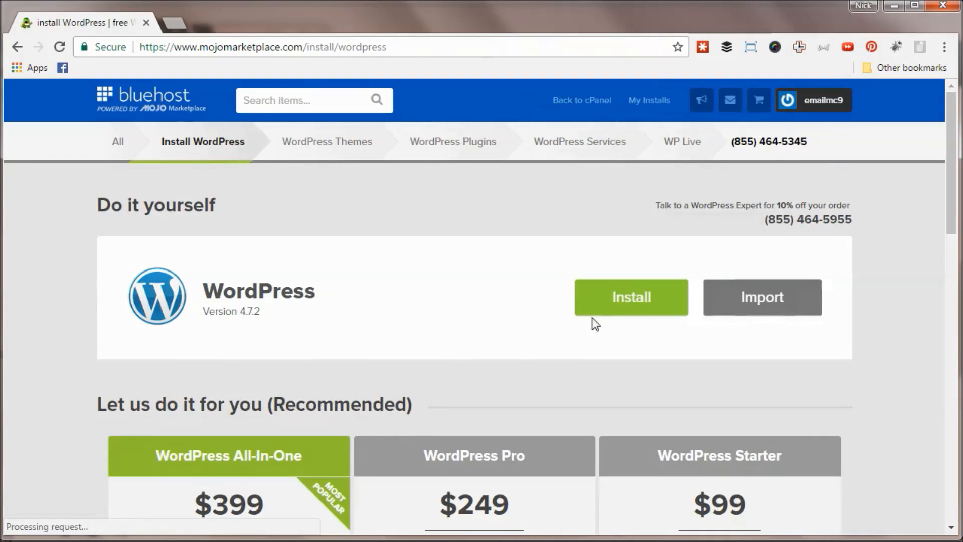
{"action": "left_click", "coordinate": [631, 297]}
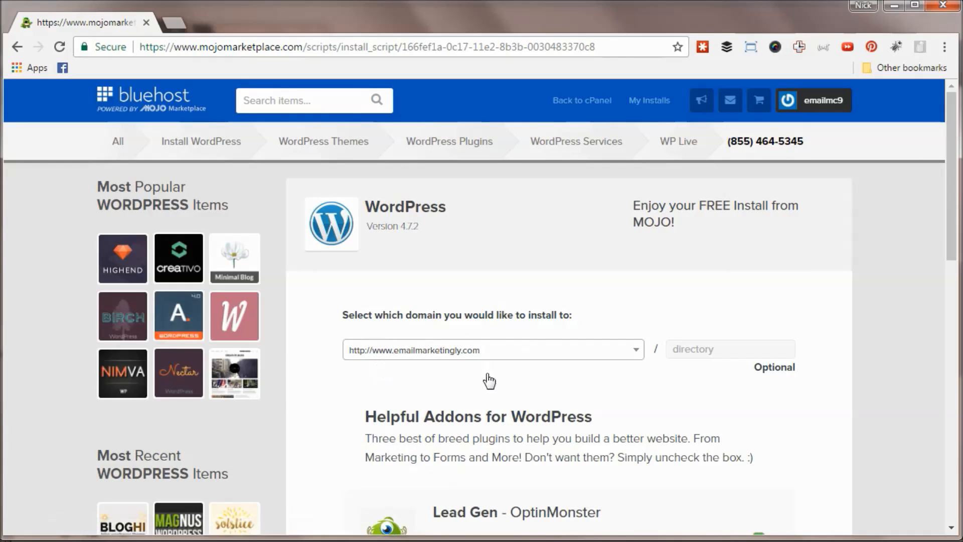
{"action": "scroll", "scroll_direction": "down", "scroll_amount": 3}
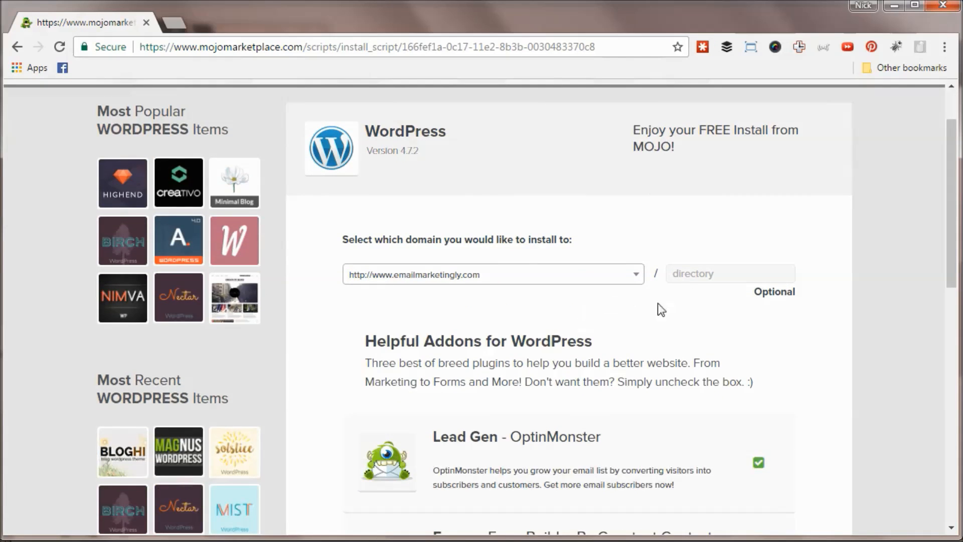
{"action": "mouse_move", "coordinate": [488, 311]}
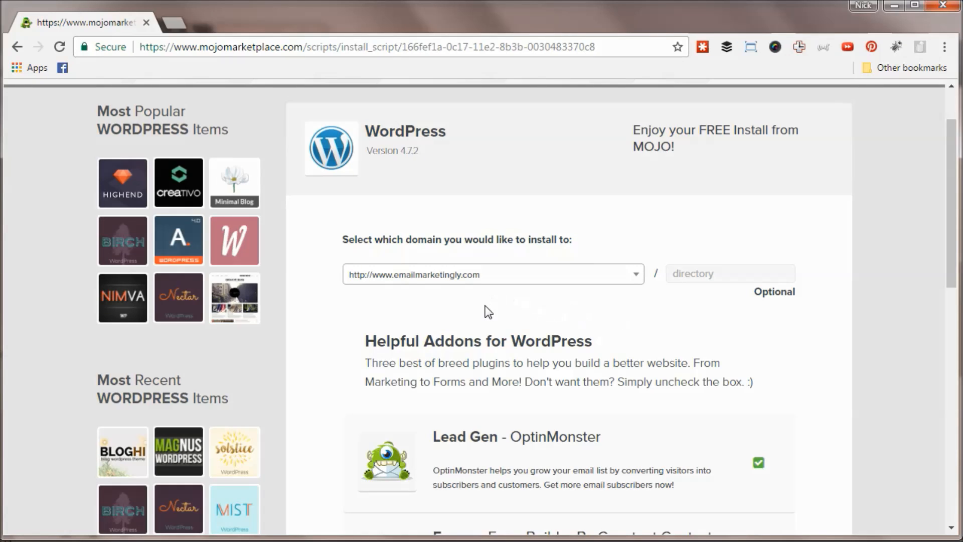
{"action": "scroll", "scroll_direction": "down", "scroll_amount": 3}
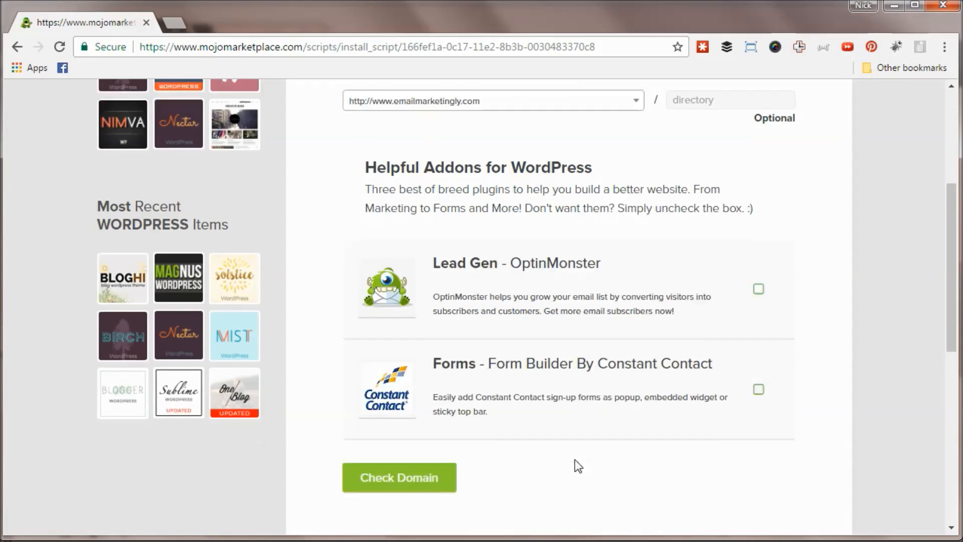
Run the domain check for emailmarketingly.com and review the existing-files overwrite warning.
{"action": "left_click", "coordinate": [399, 478]}
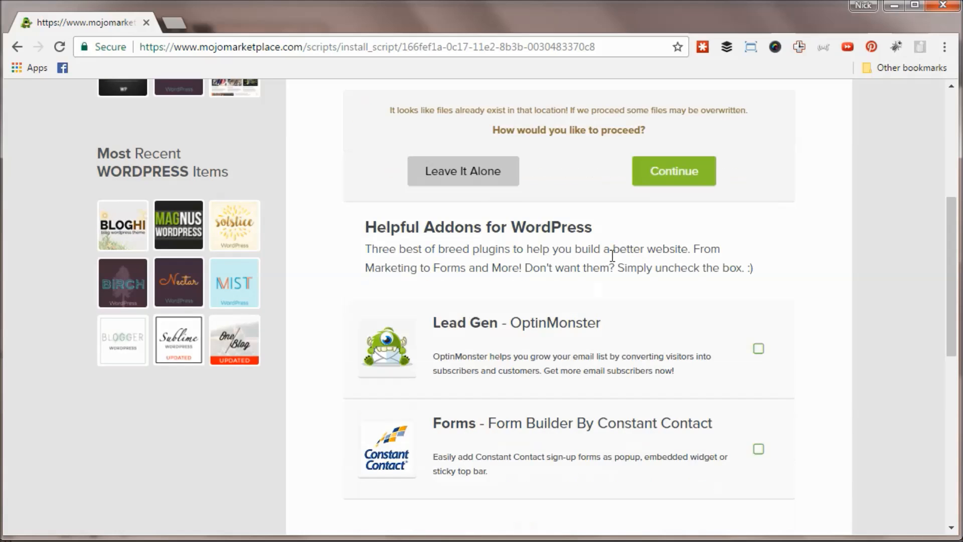
{"action": "scroll", "scroll_direction": "up", "scroll_amount": 3}
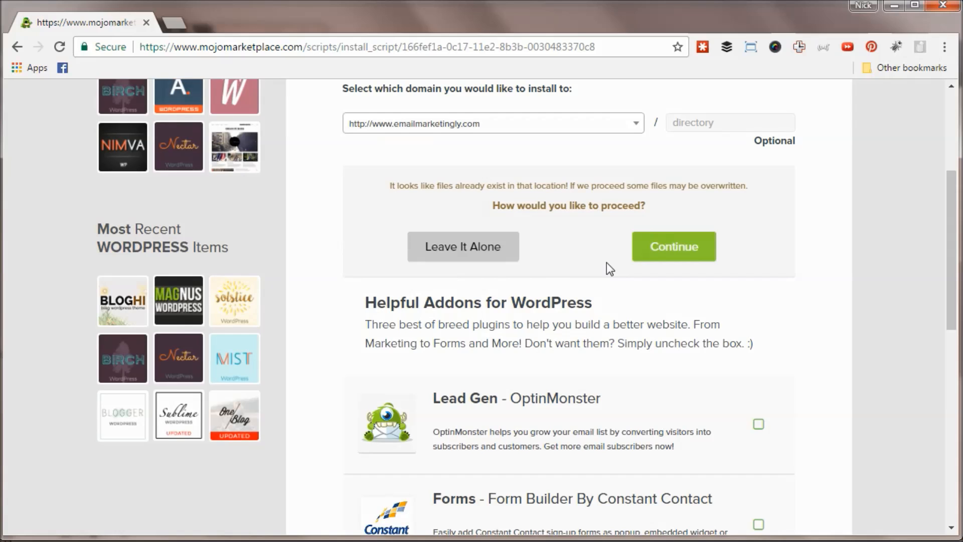
{"action": "scroll", "scroll_direction": "up", "scroll_amount": 3}
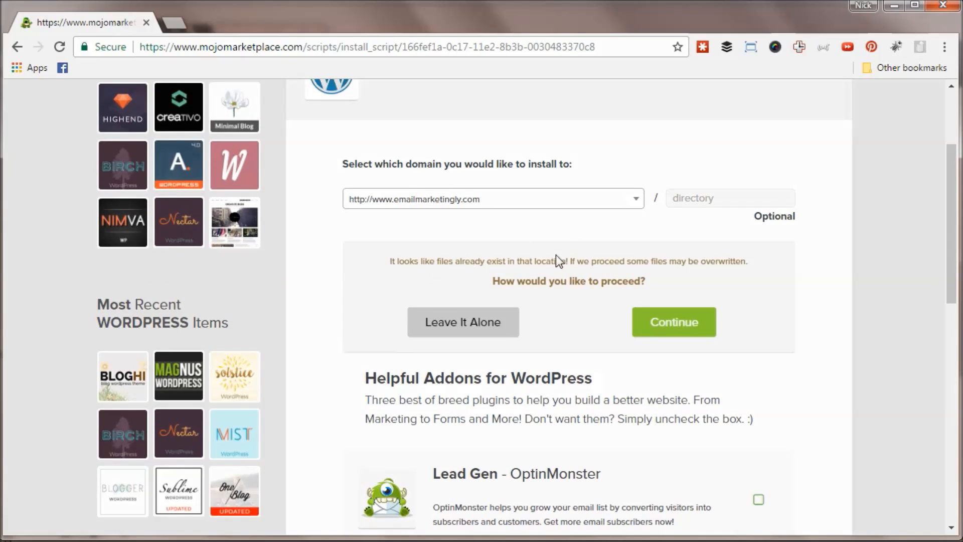
{"action": "mouse_move", "coordinate": [619, 262]}
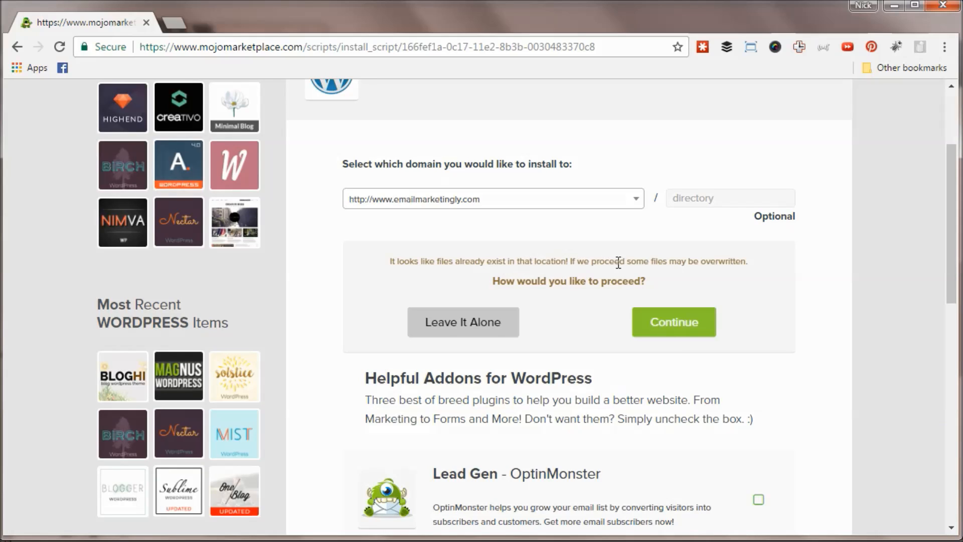
{"action": "mouse_move", "coordinate": [623, 297]}
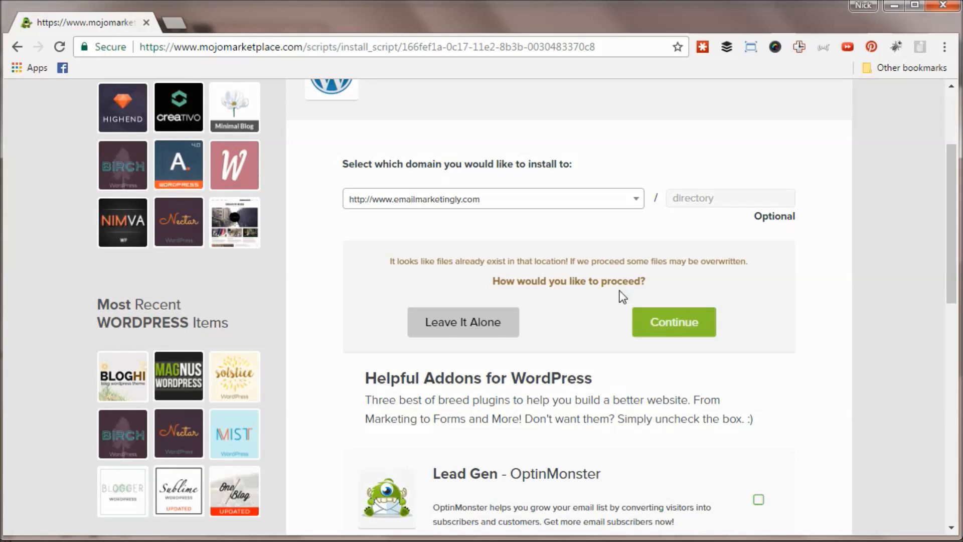
{"action": "mouse_move", "coordinate": [674, 322]}
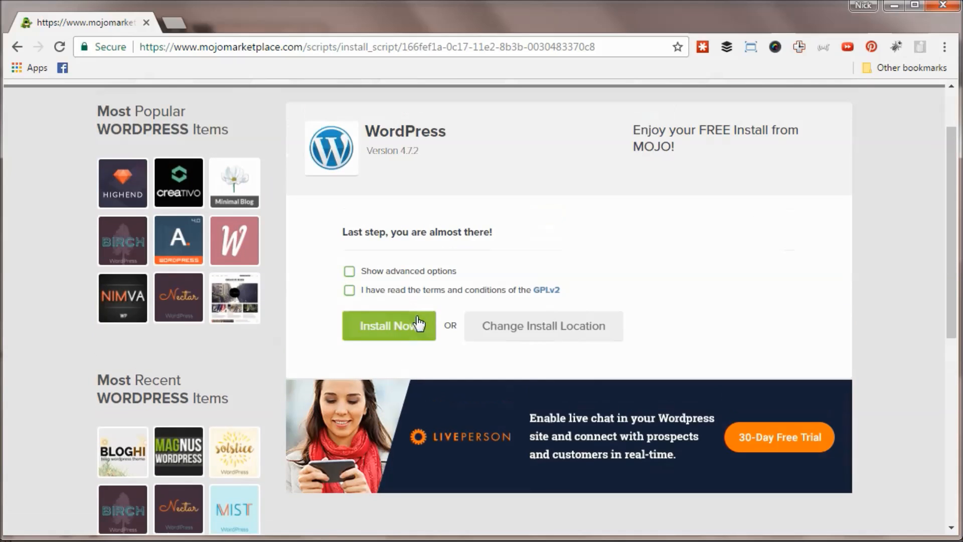
{"action": "mouse_move", "coordinate": [361, 303]}
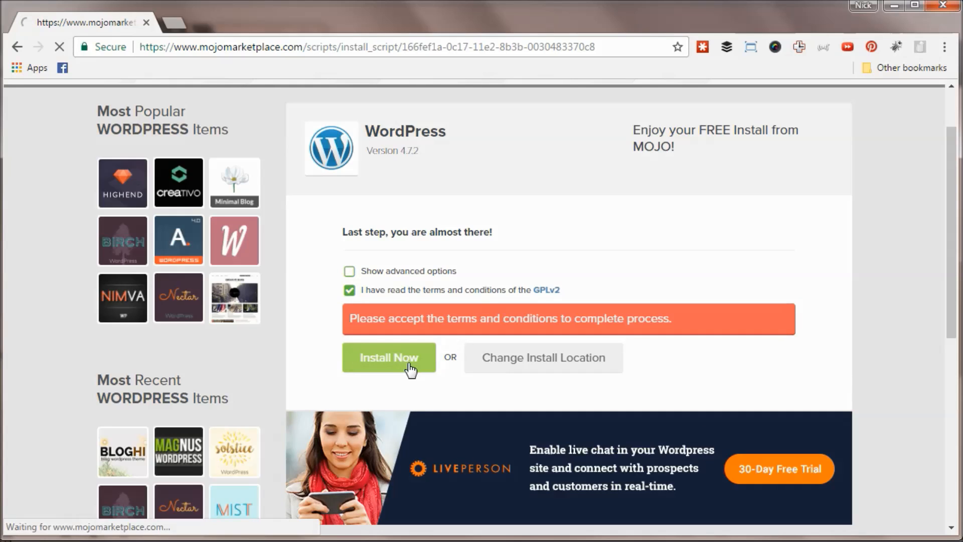
Submit the WordPress installation with the GPLv2 terms accepted.
{"action": "left_click", "coordinate": [388, 357]}
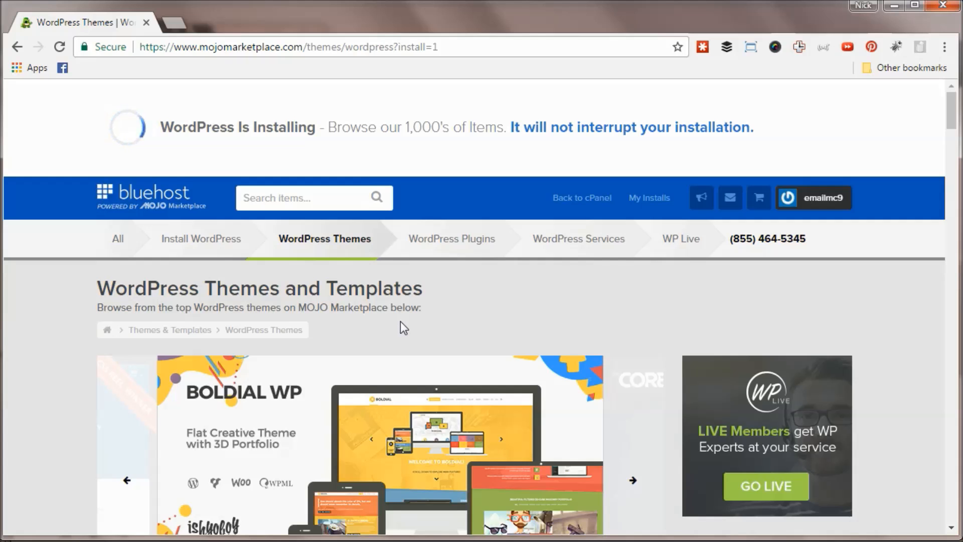
Browse the WordPress themes catalogue while the install runs, returning to its top.
{"action": "scroll", "scroll_direction": "down", "scroll_amount": 3}
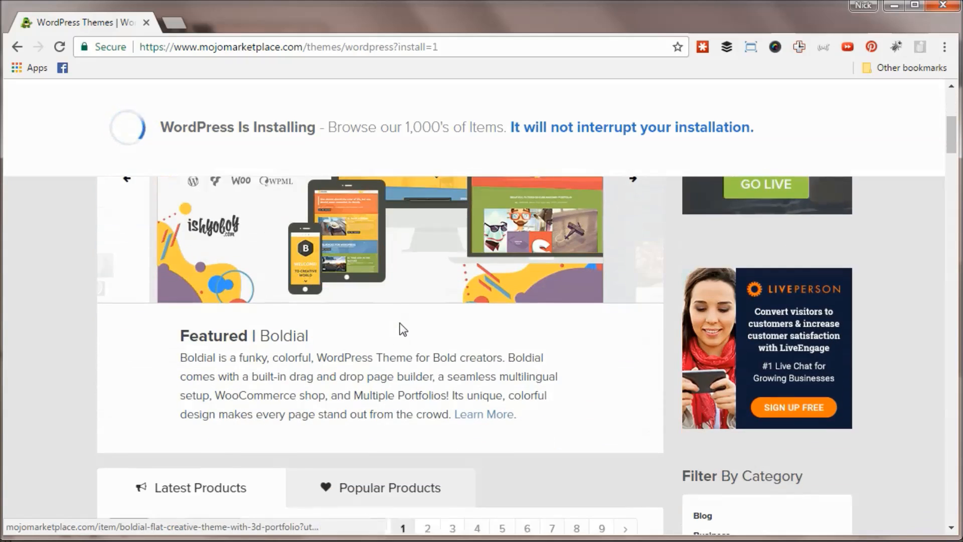
{"action": "scroll", "scroll_direction": "down", "scroll_amount": 3}
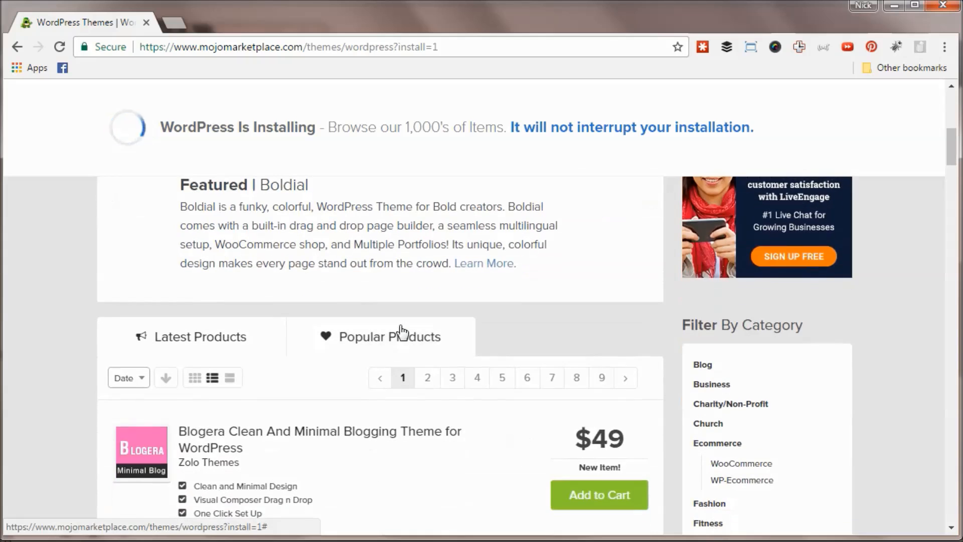
{"action": "scroll", "scroll_direction": "down", "scroll_amount": 3}
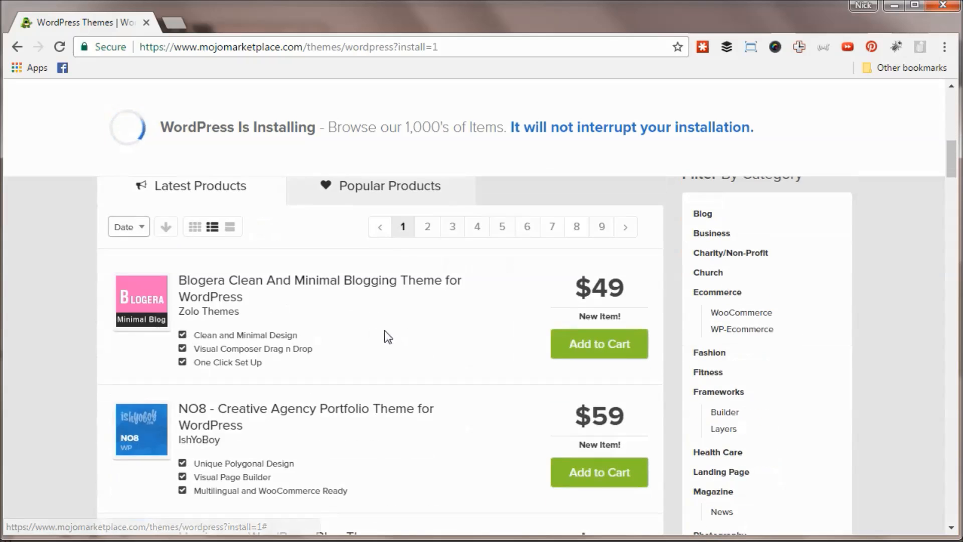
{"action": "scroll", "scroll_direction": "up", "scroll_amount": 3}
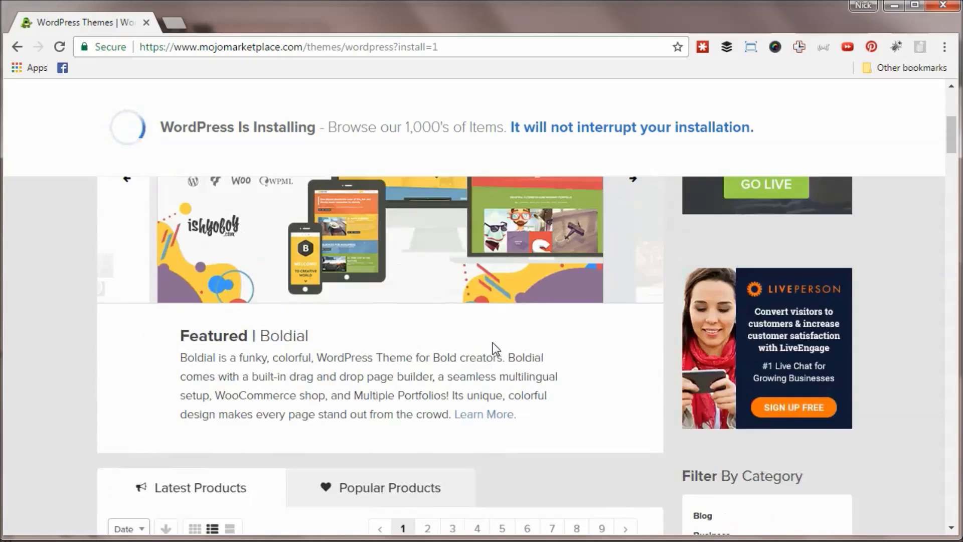
{"action": "scroll", "scroll_direction": "up", "scroll_amount": 3}
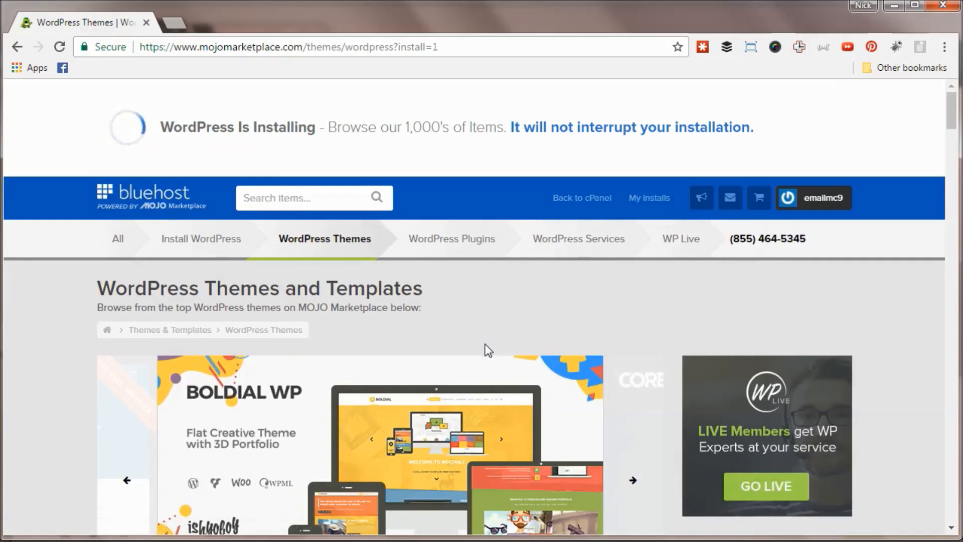
{"action": "mouse_move", "coordinate": [488, 341]}
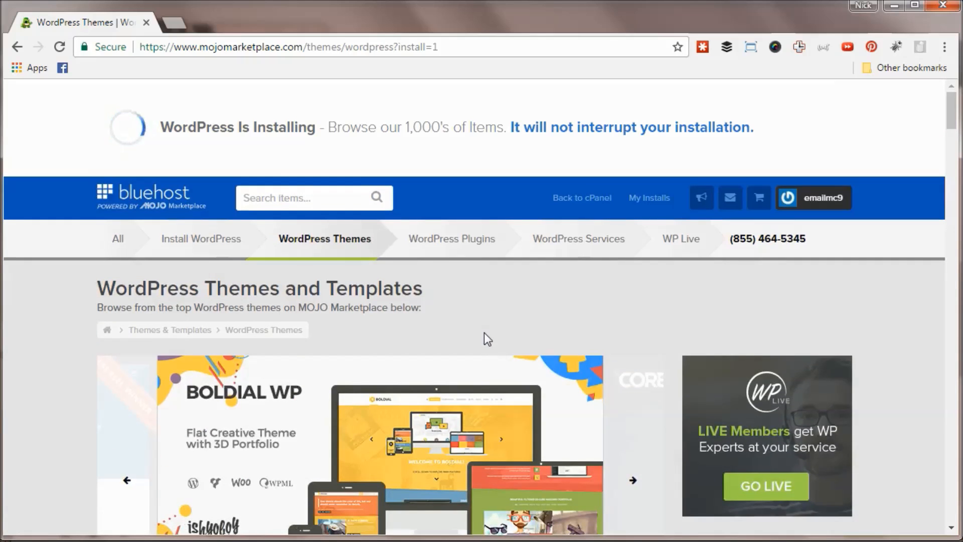
{"action": "mouse_move", "coordinate": [491, 320]}
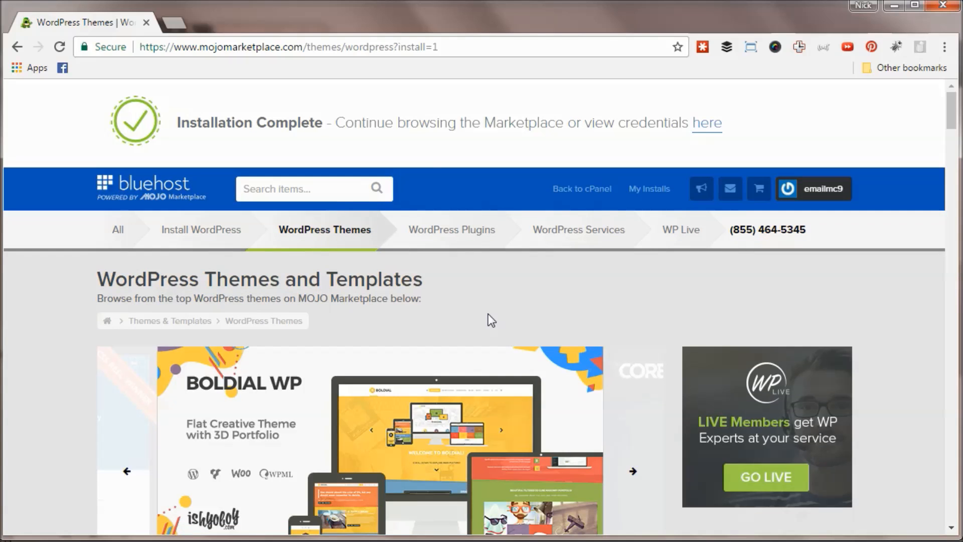
View the new install's login credentials and select the installation username.
{"action": "left_click", "coordinate": [708, 123]}
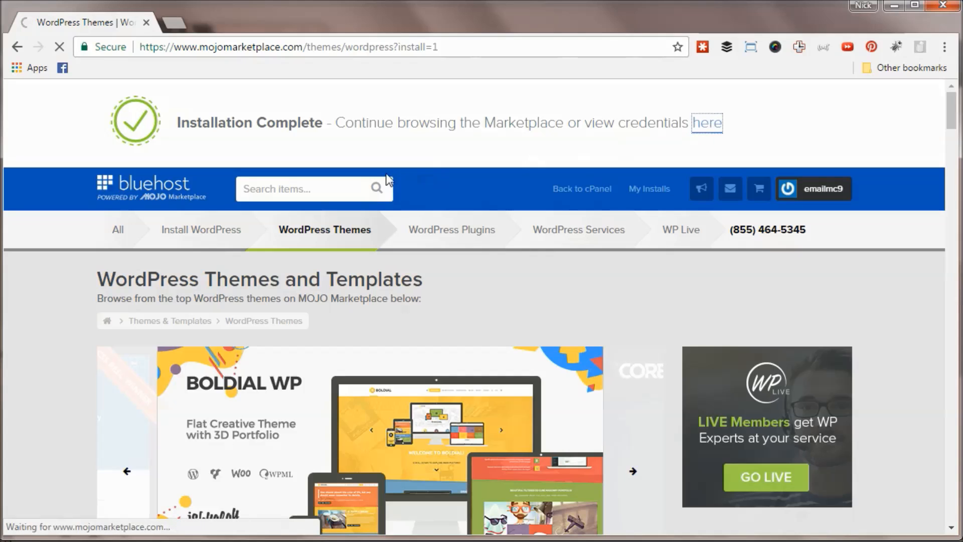
{"action": "left_click", "coordinate": [708, 122]}
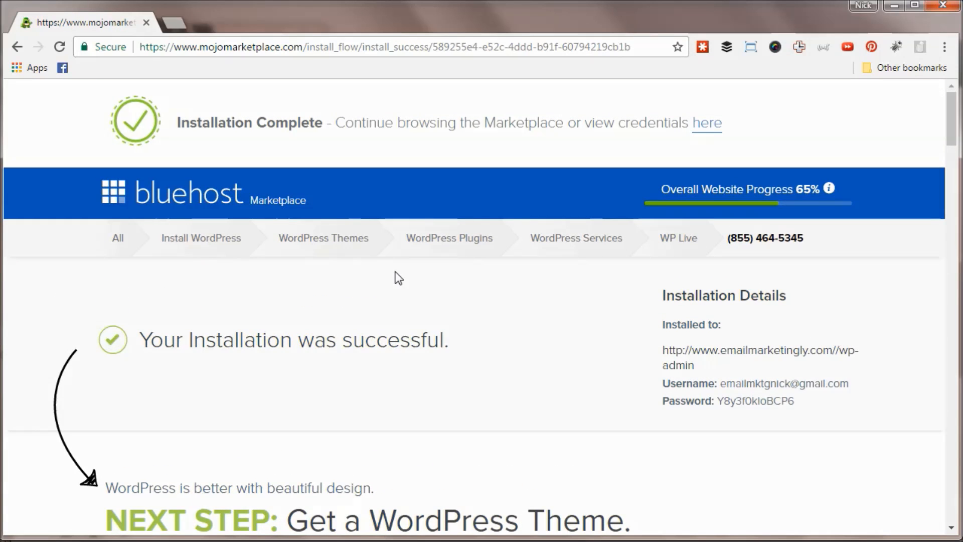
{"action": "mouse_move", "coordinate": [698, 381]}
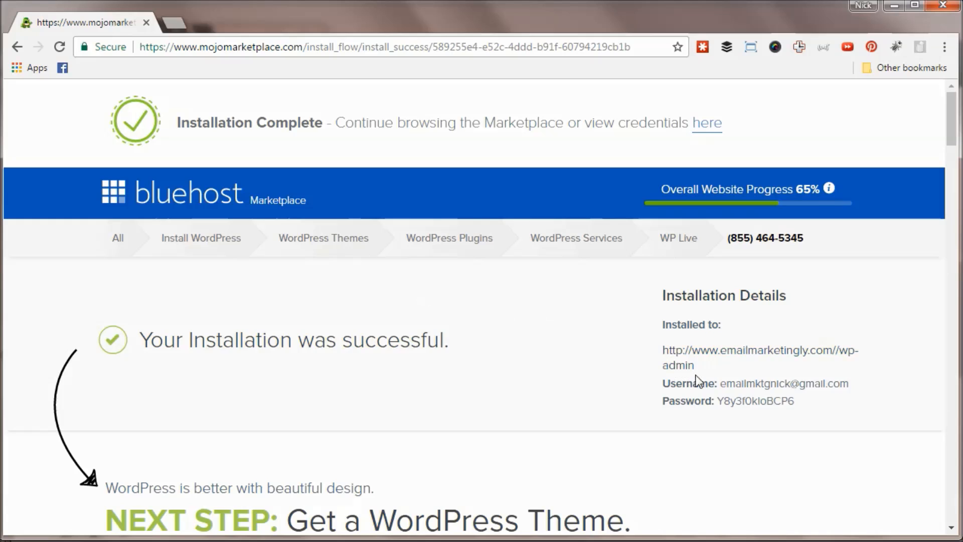
{"action": "mouse_move", "coordinate": [725, 372]}
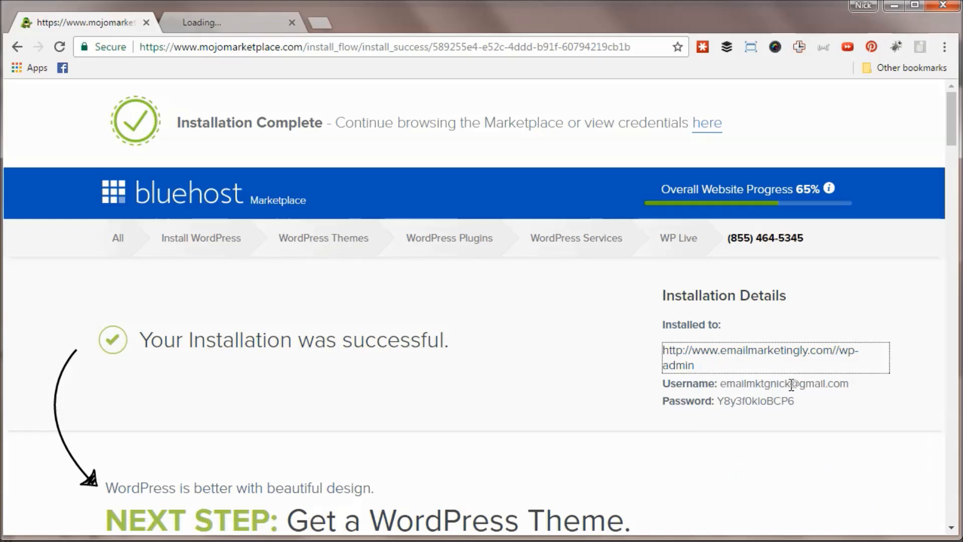
{"action": "double_click", "coordinate": [785, 383]}
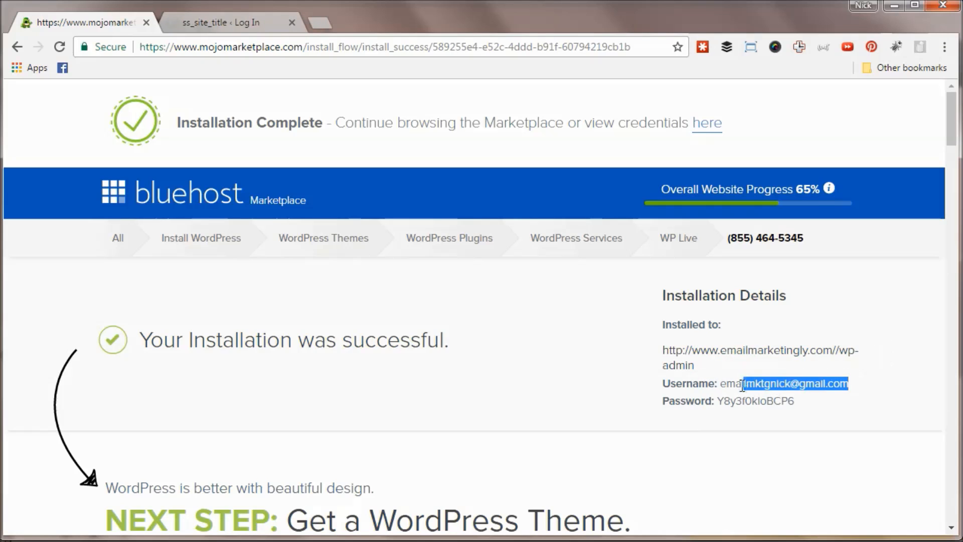
{"action": "double_click", "coordinate": [783, 384]}
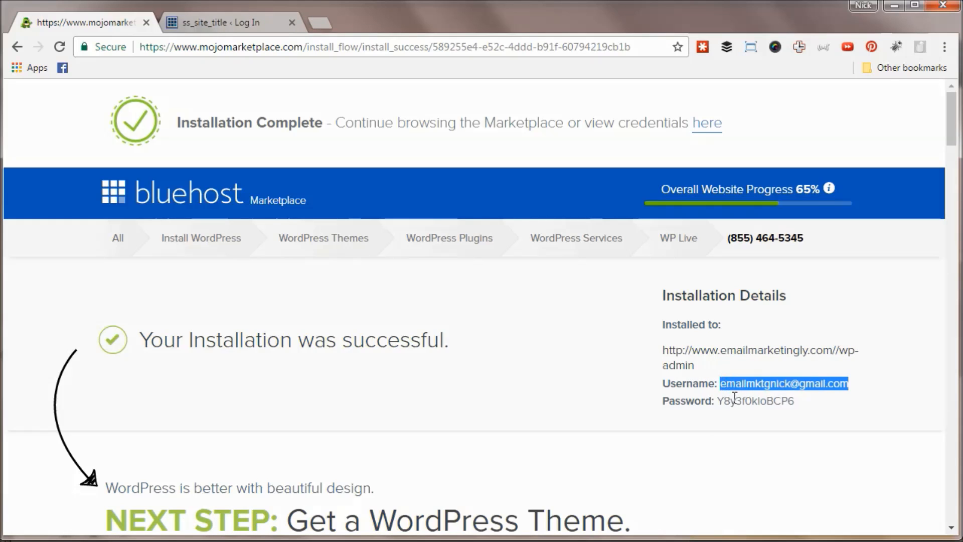
Switch to the site's WordPress login tab to fill in the copied username.
{"action": "left_click", "coordinate": [227, 22]}
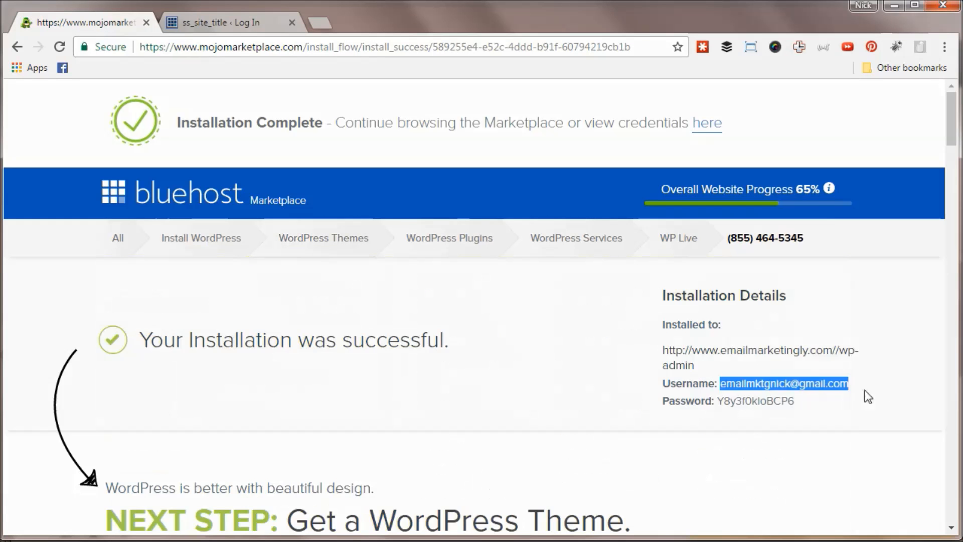
{"action": "left_click", "coordinate": [221, 22]}
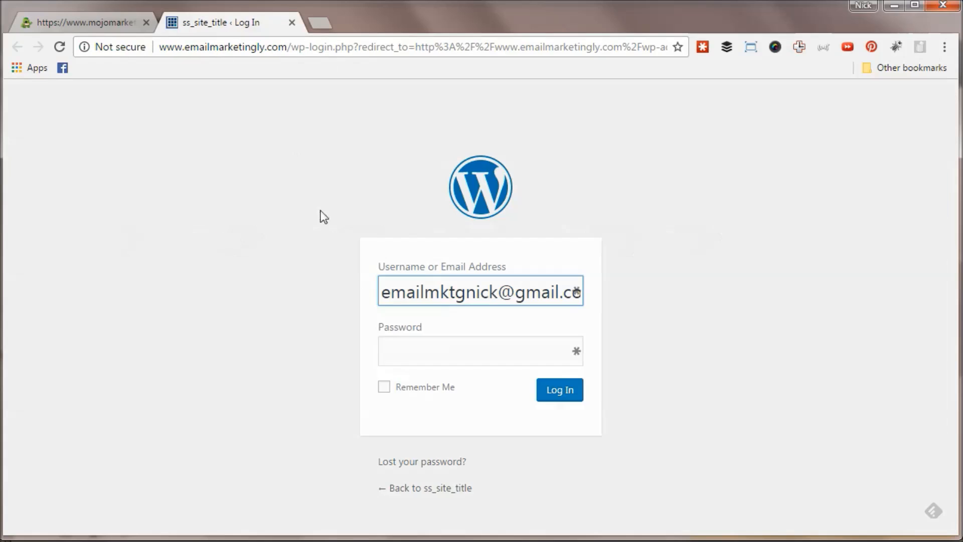
Log in to the WordPress dashboard with the installation password.
{"action": "left_click", "coordinate": [558, 390]}
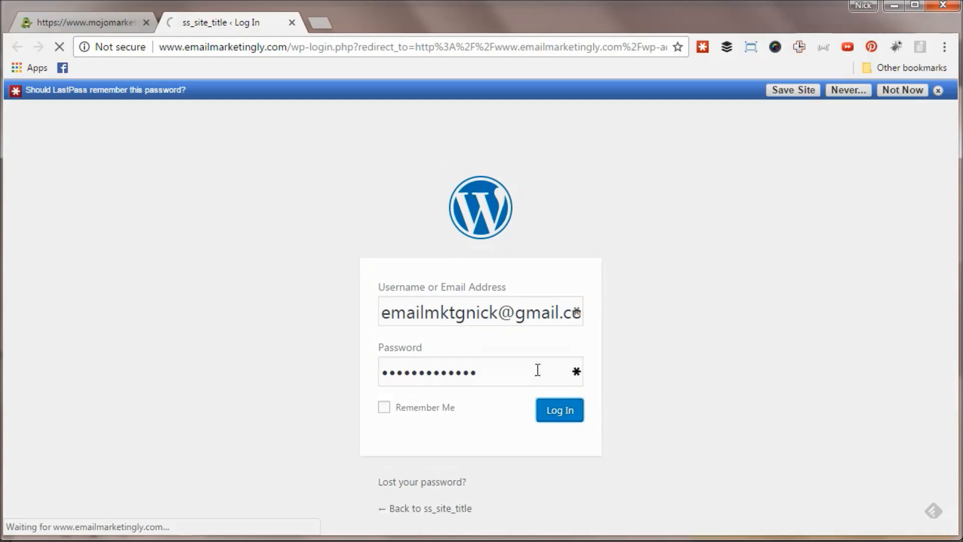
{"action": "left_click", "coordinate": [558, 409]}
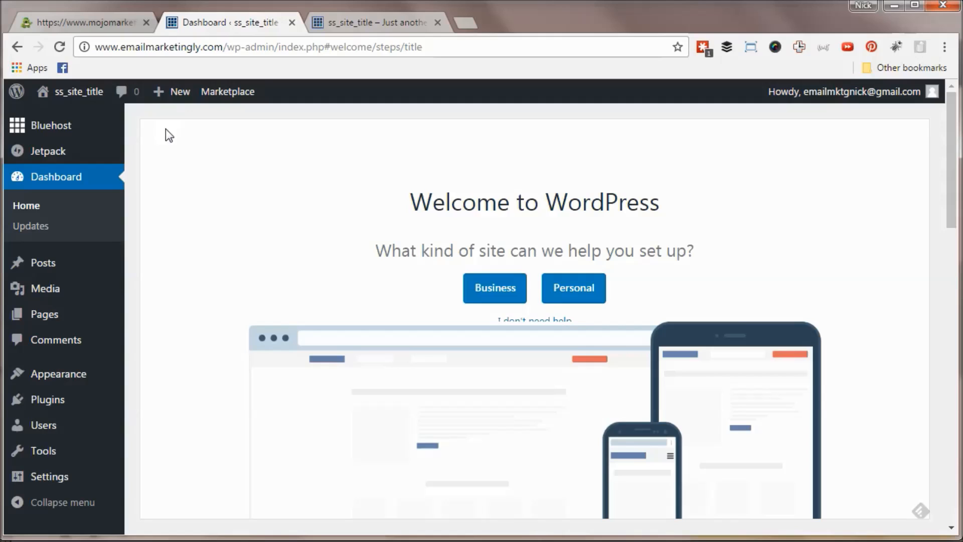
{"action": "mouse_move", "coordinate": [78, 92]}
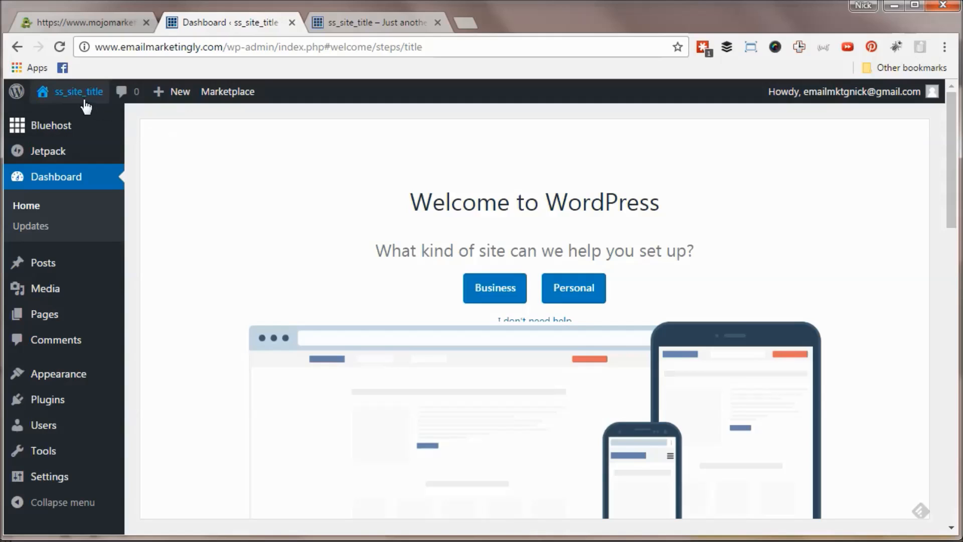
{"action": "mouse_move", "coordinate": [172, 290]}
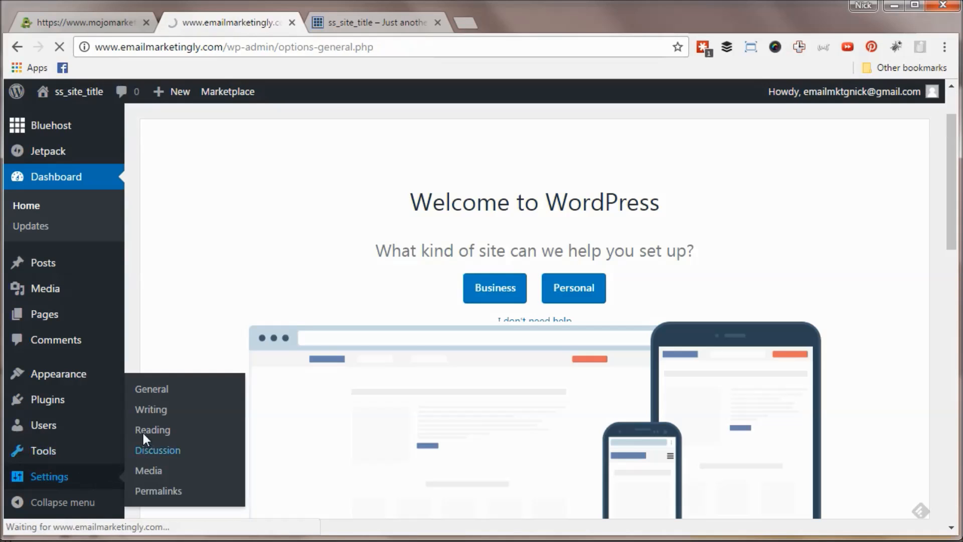
Set the site title to 'Email Marketing is Awesome' in General Settings.
{"action": "left_click", "coordinate": [151, 389]}
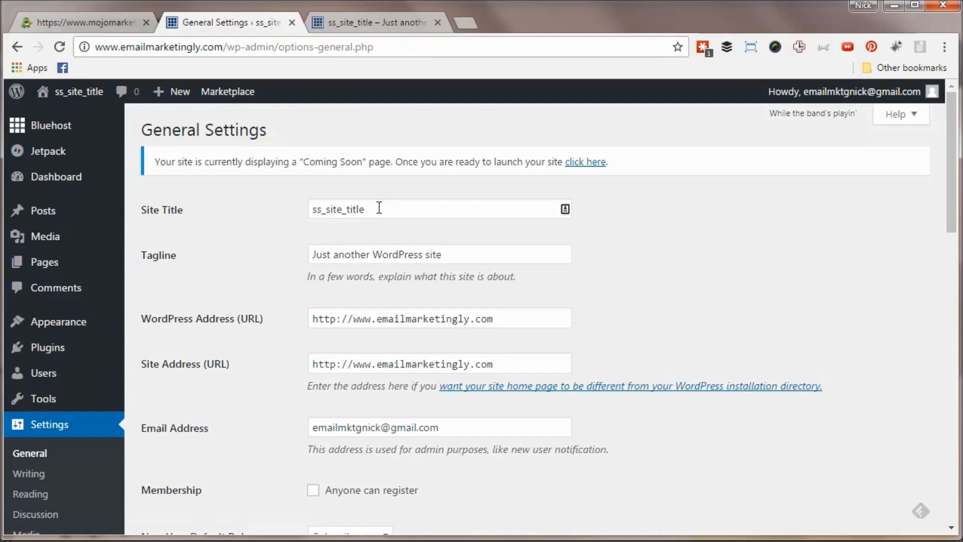
{"action": "type", "text": "Email"}
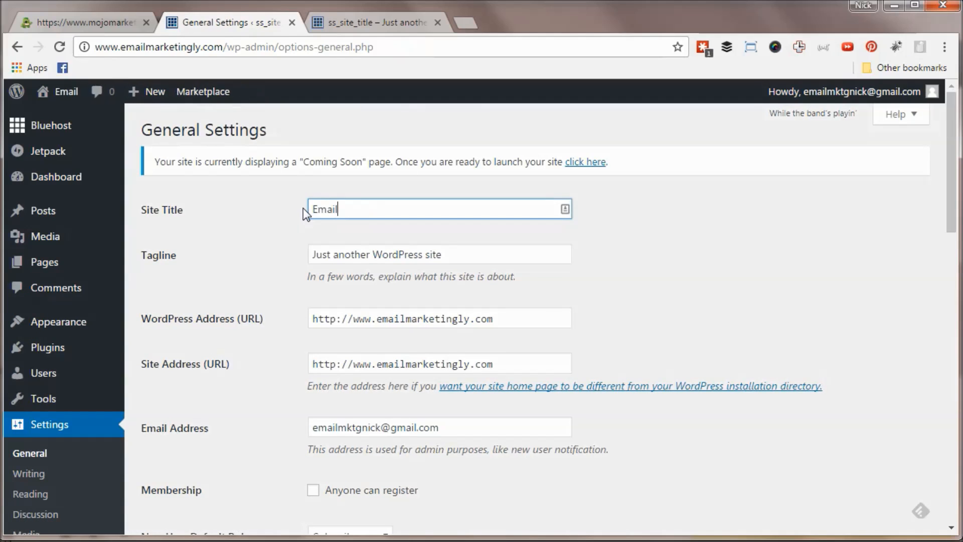
{"action": "type", "text": "Marketi"}
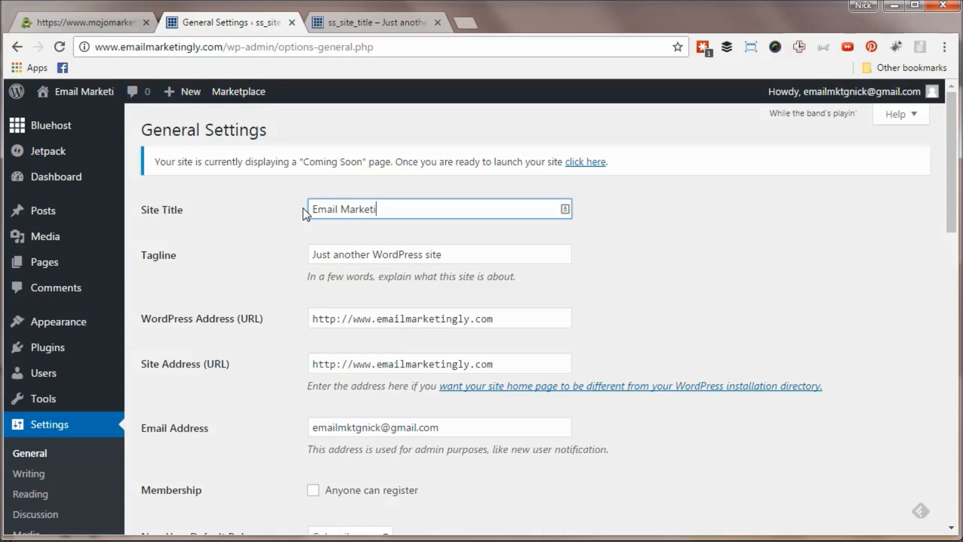
{"action": "type", "text": "ng I"}
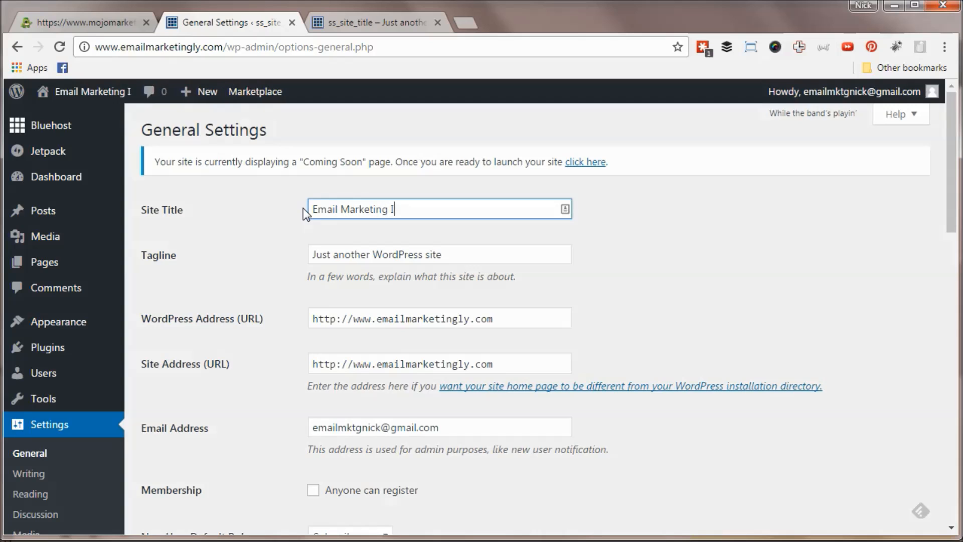
{"action": "type", "text": "s Awesome"}
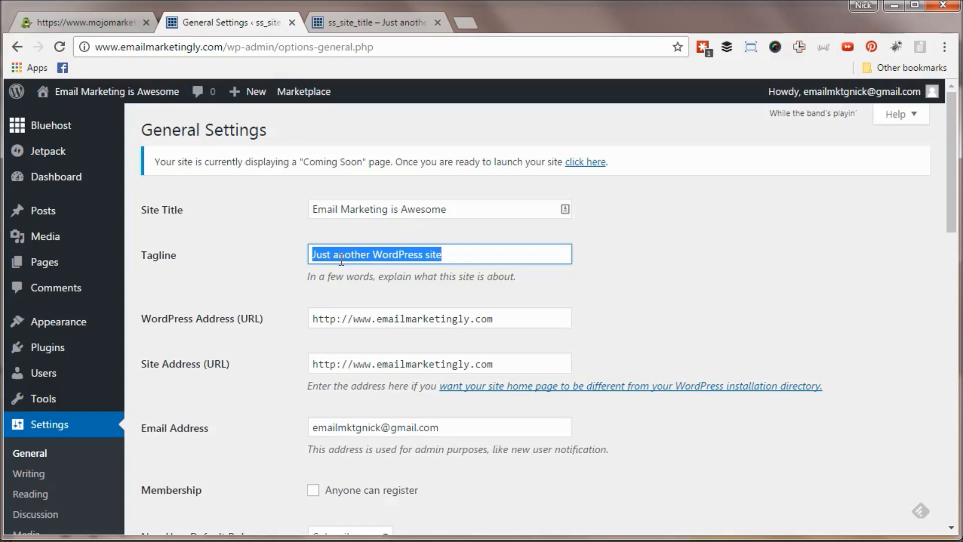
Set the tagline to 'List Building, Automation, and Email Fun!'.
{"action": "type", "text": "List Building, Au"}
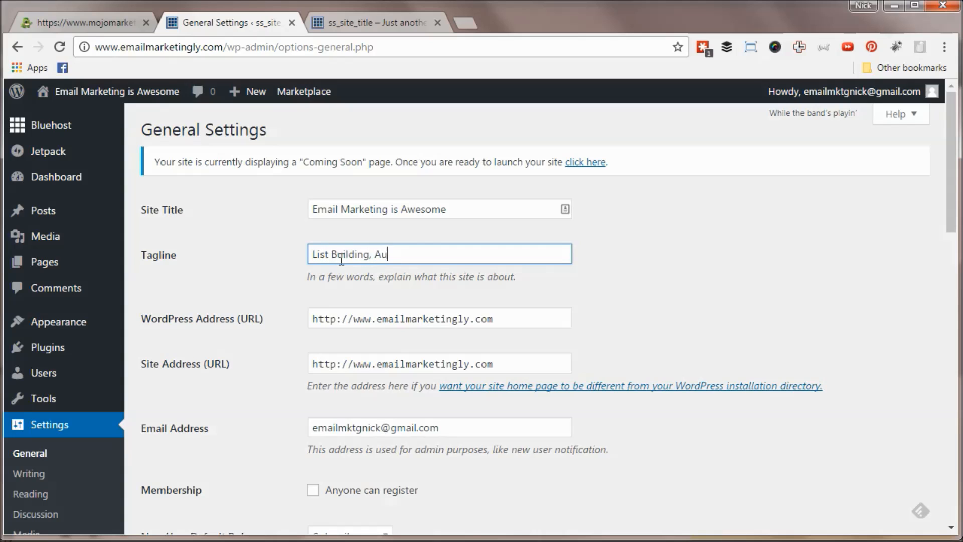
{"action": "type", "text": "tomation, and"}
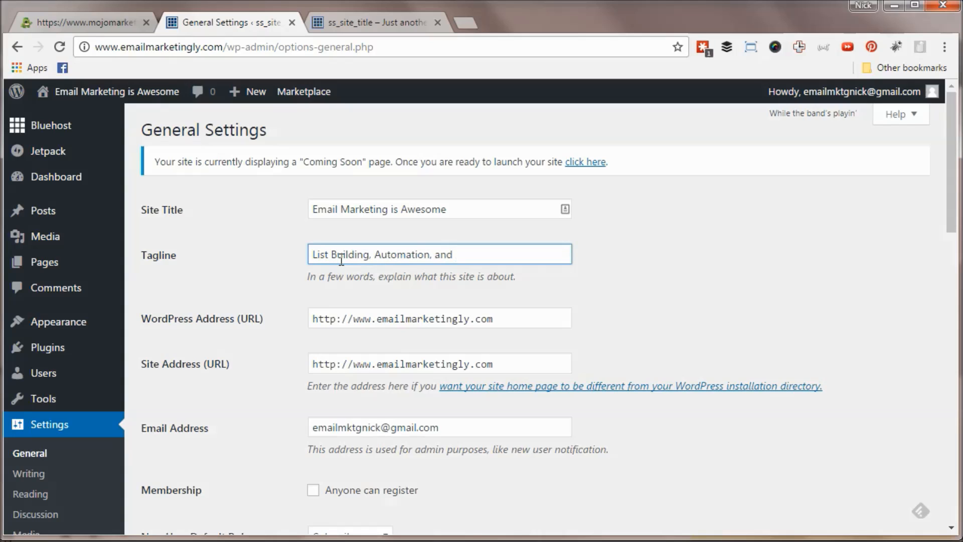
{"action": "type", "text": "Email Fun!"}
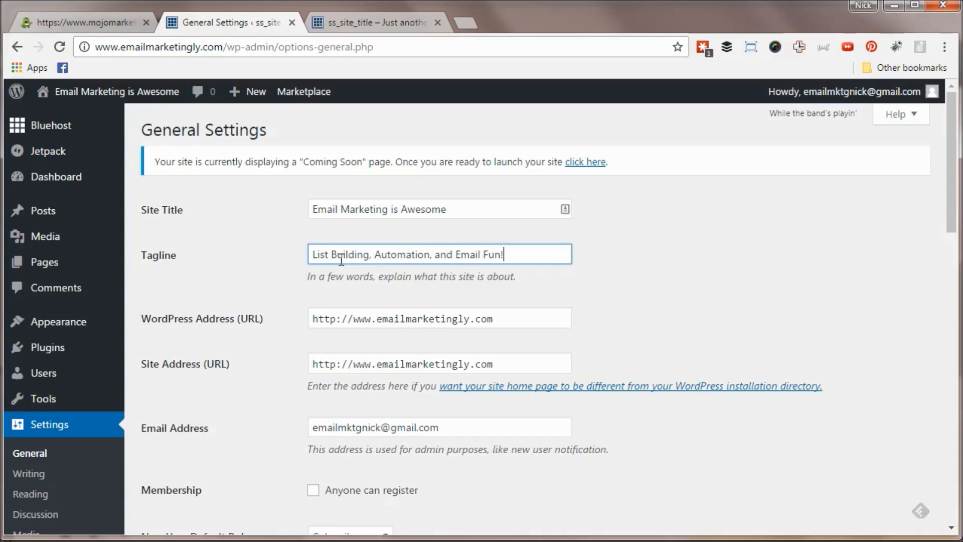
{"action": "scroll", "scroll_direction": "down", "scroll_amount": 3}
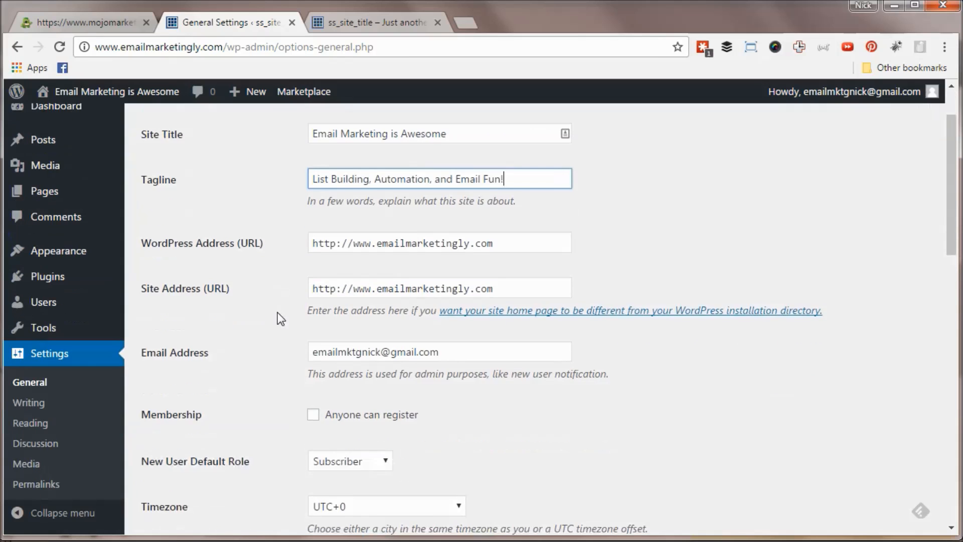
Move down the General Settings page toward Save Changes.
{"action": "scroll", "scroll_direction": "down", "scroll_amount": 3}
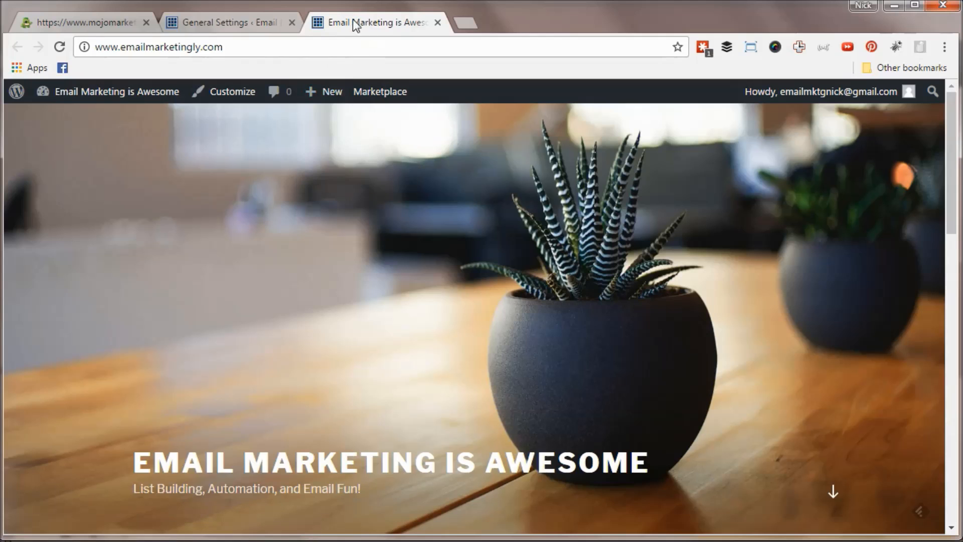
{"action": "mouse_move", "coordinate": [349, 343]}
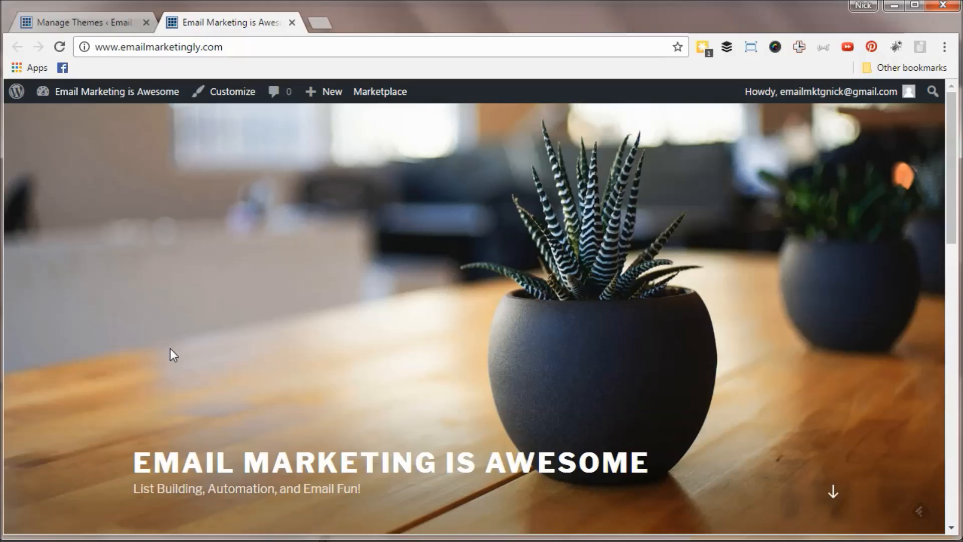
{"action": "mouse_move", "coordinate": [186, 334]}
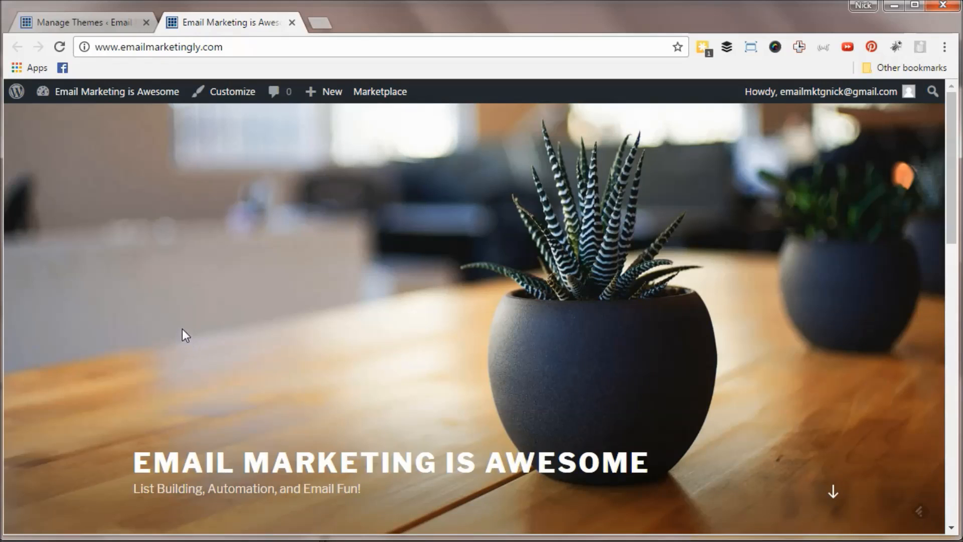
{"action": "mouse_move", "coordinate": [86, 22]}
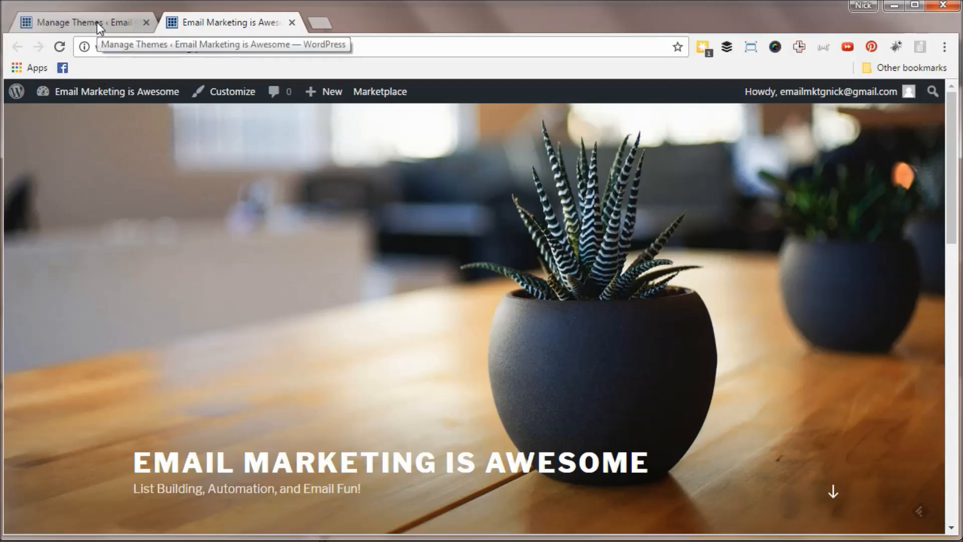
Return to theme management and open the WordPress.org Add Themes catalogue.
{"action": "left_click", "coordinate": [83, 22]}
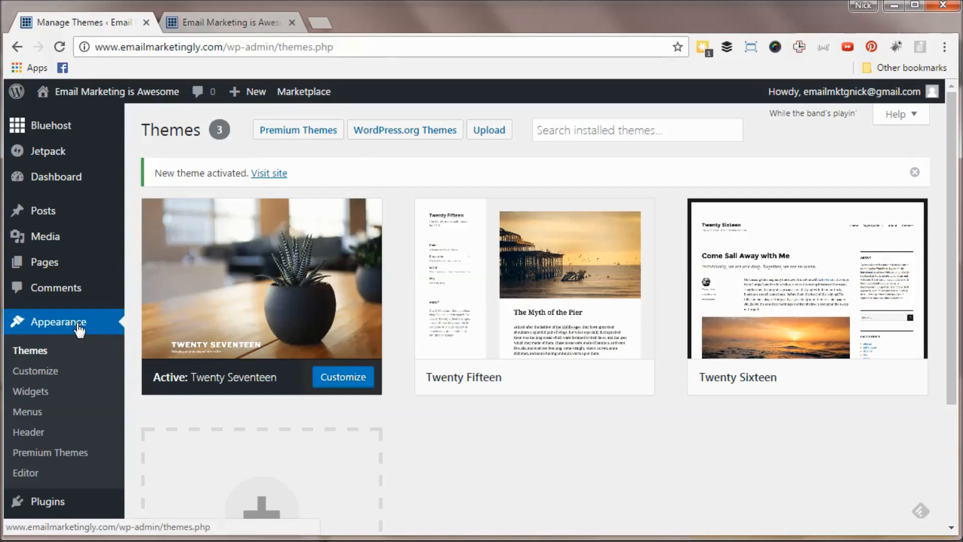
{"action": "mouse_move", "coordinate": [525, 265]}
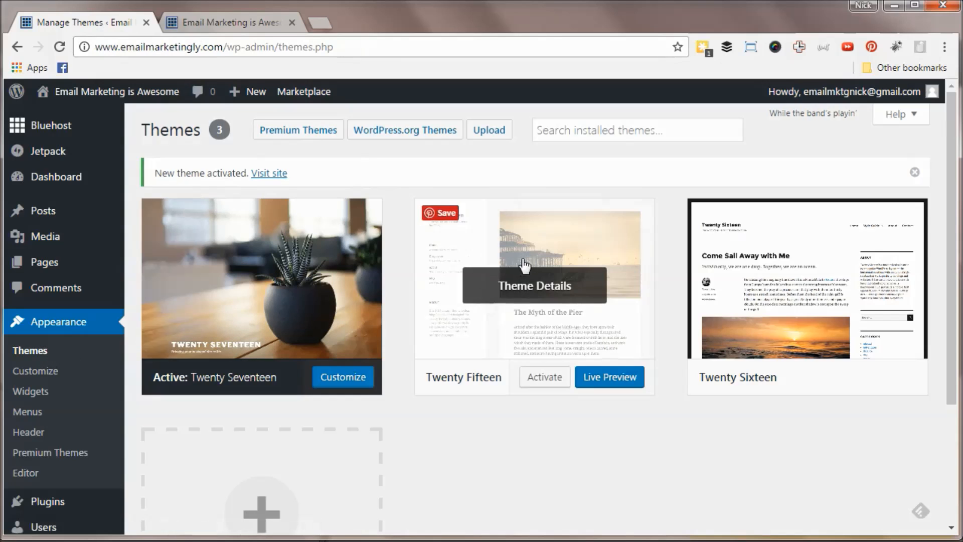
{"action": "left_click", "coordinate": [404, 129]}
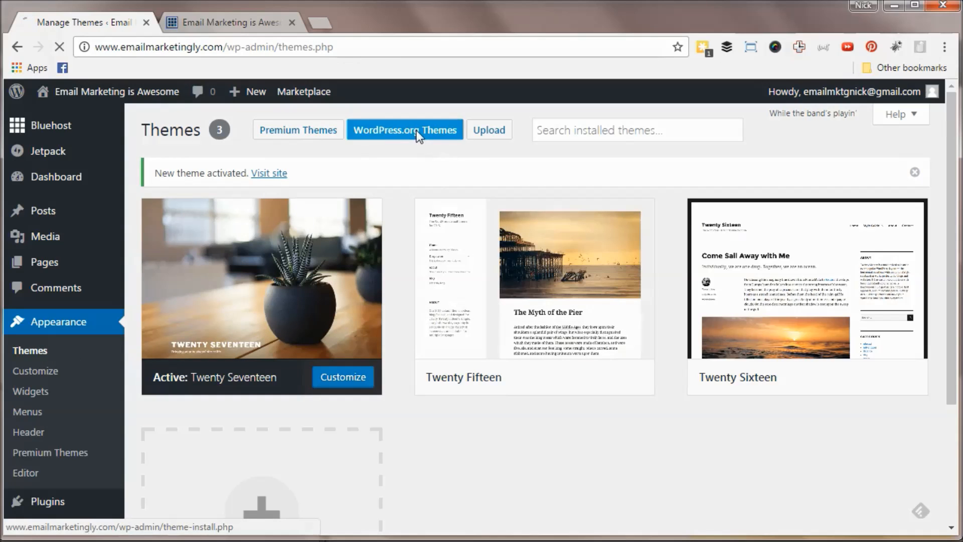
{"action": "left_click", "coordinate": [405, 129]}
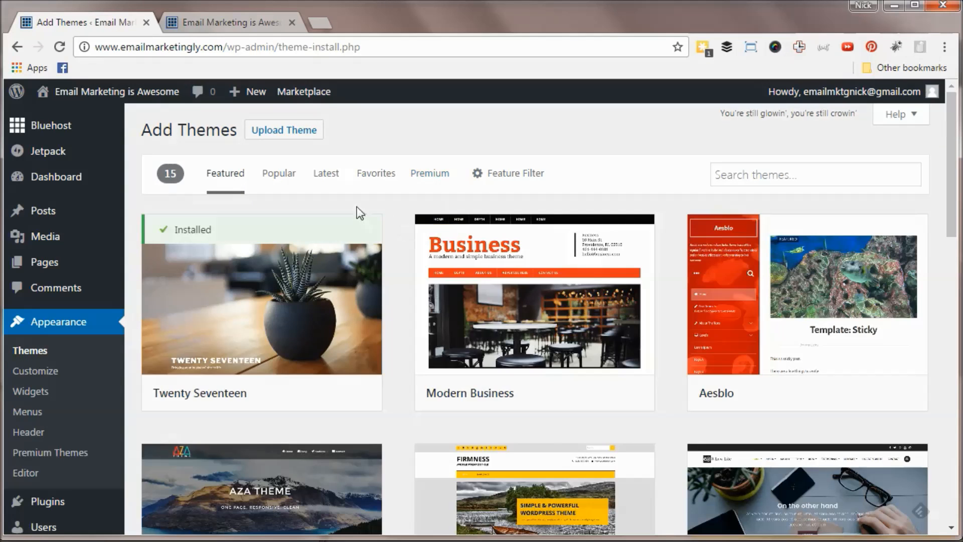
{"action": "mouse_move", "coordinate": [745, 173]}
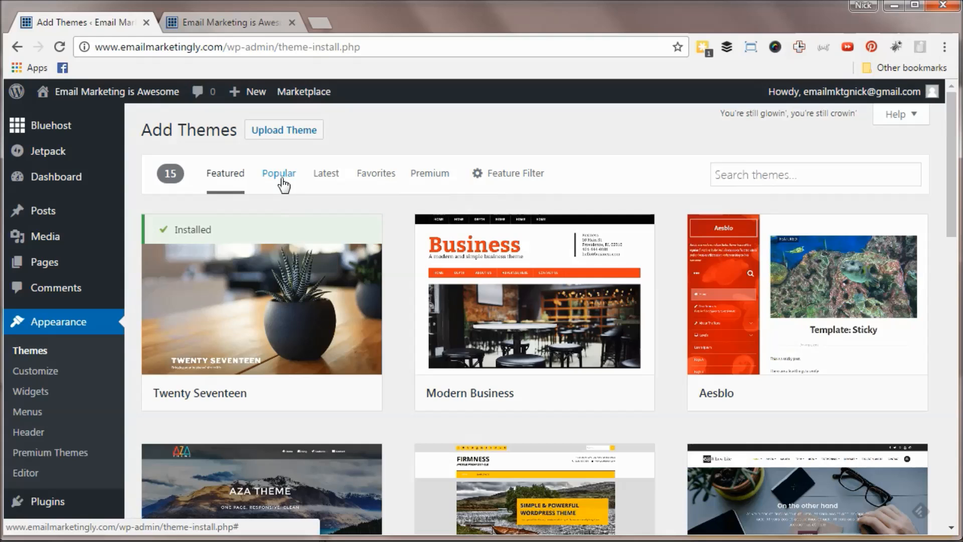
List the Popular themes and locate Sydney among the results.
{"action": "left_click", "coordinate": [278, 173]}
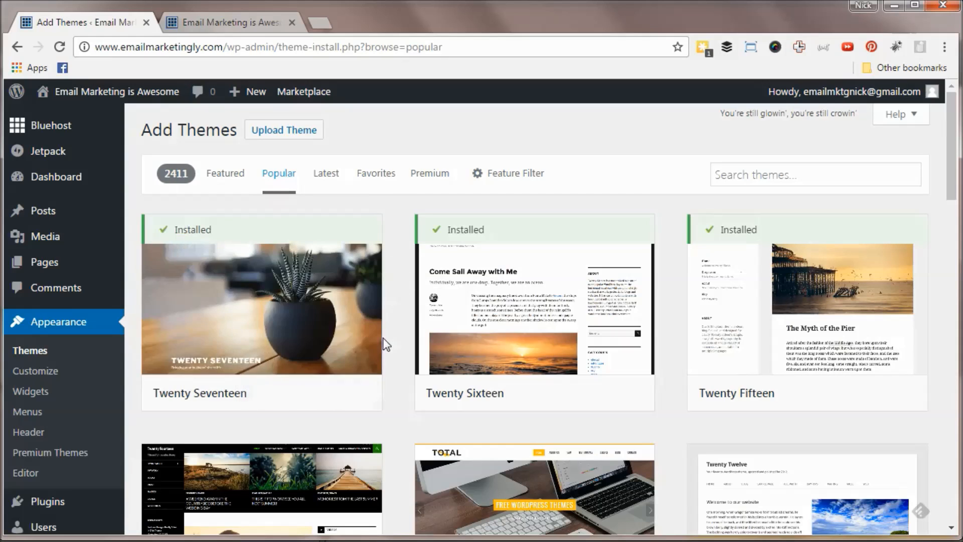
{"action": "scroll", "scroll_direction": "down", "scroll_amount": 3}
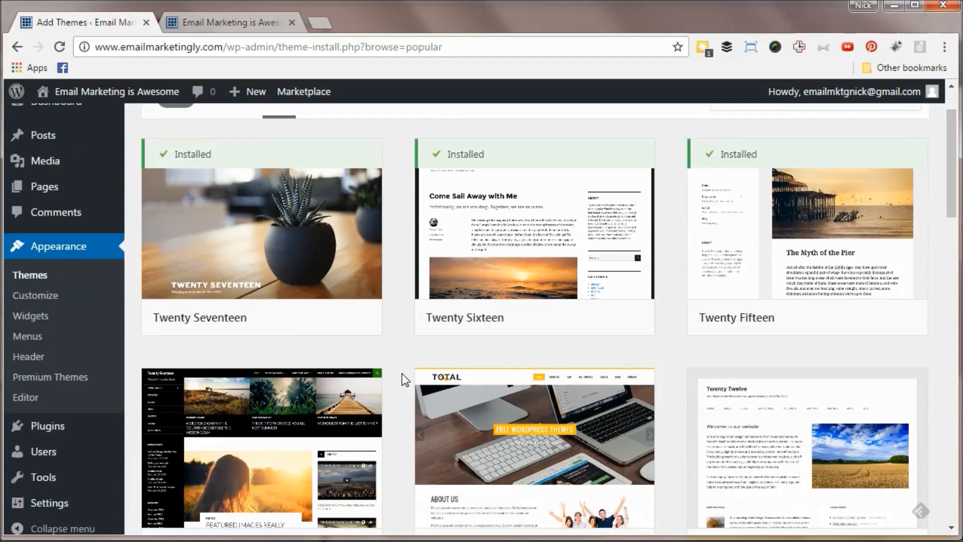
{"action": "scroll", "scroll_direction": "down", "scroll_amount": 3}
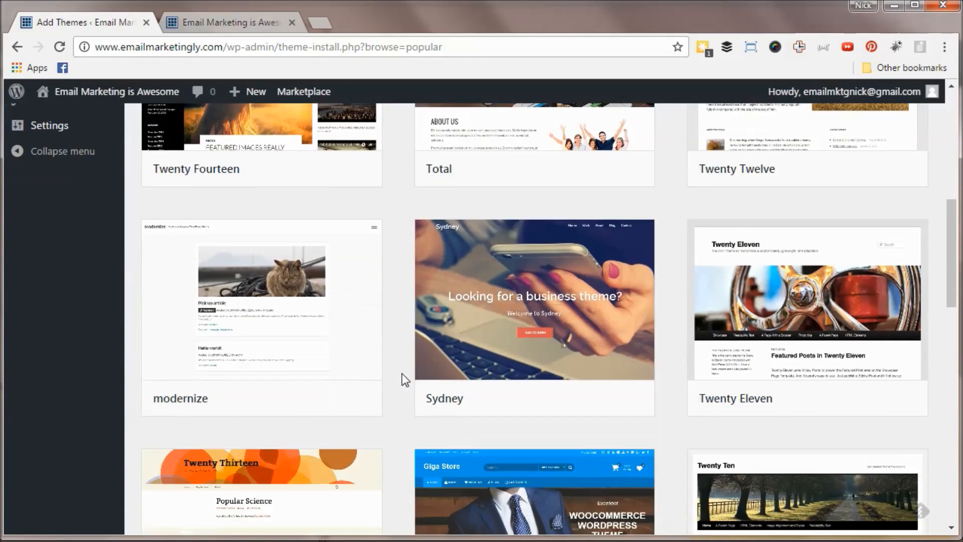
Install and activate the Sydney theme from its preview, then switch to the live site tab.
{"action": "left_click", "coordinate": [534, 312]}
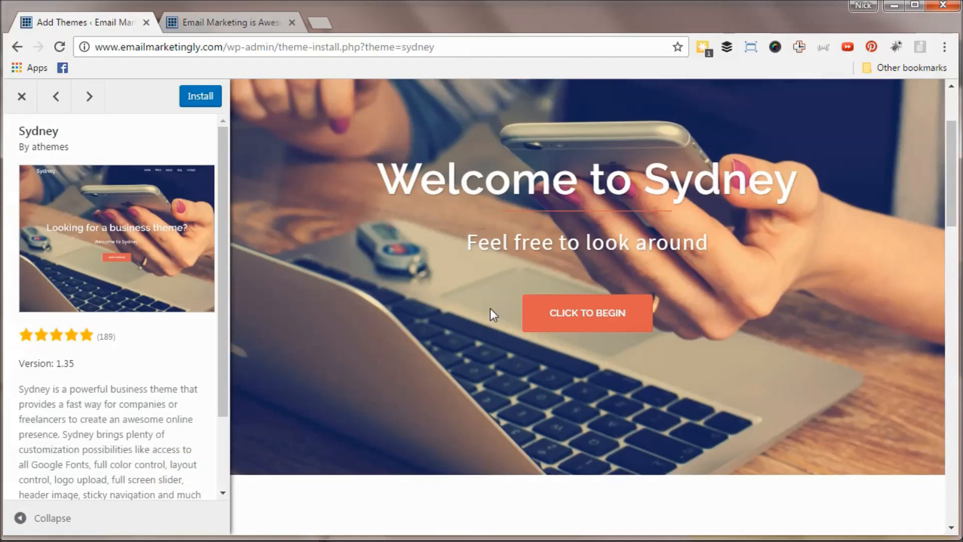
{"action": "left_click", "coordinate": [200, 96]}
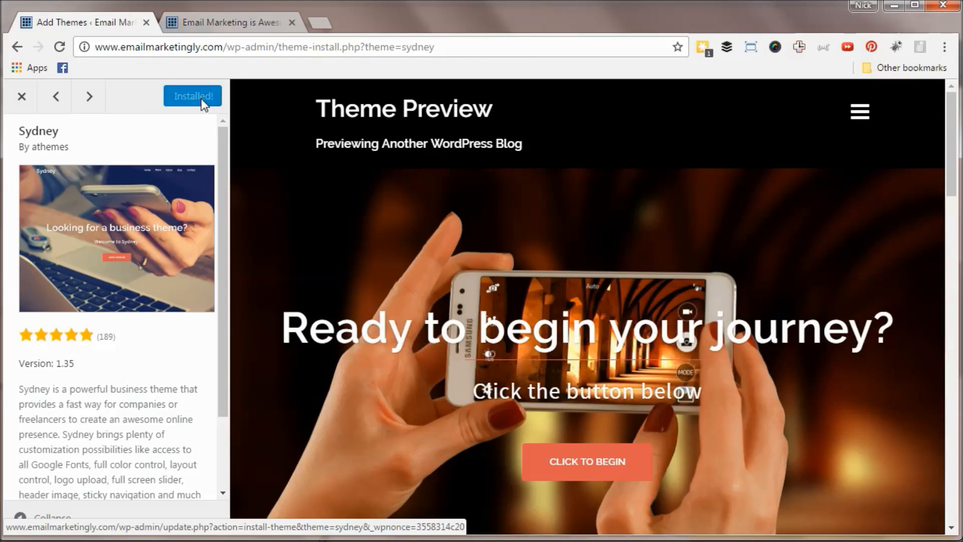
{"action": "left_click", "coordinate": [192, 96]}
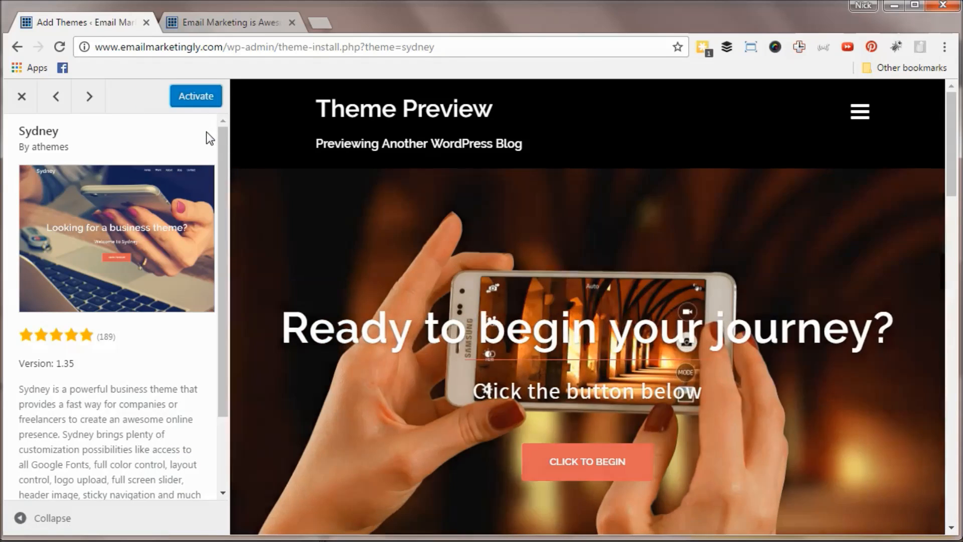
{"action": "left_click", "coordinate": [196, 97]}
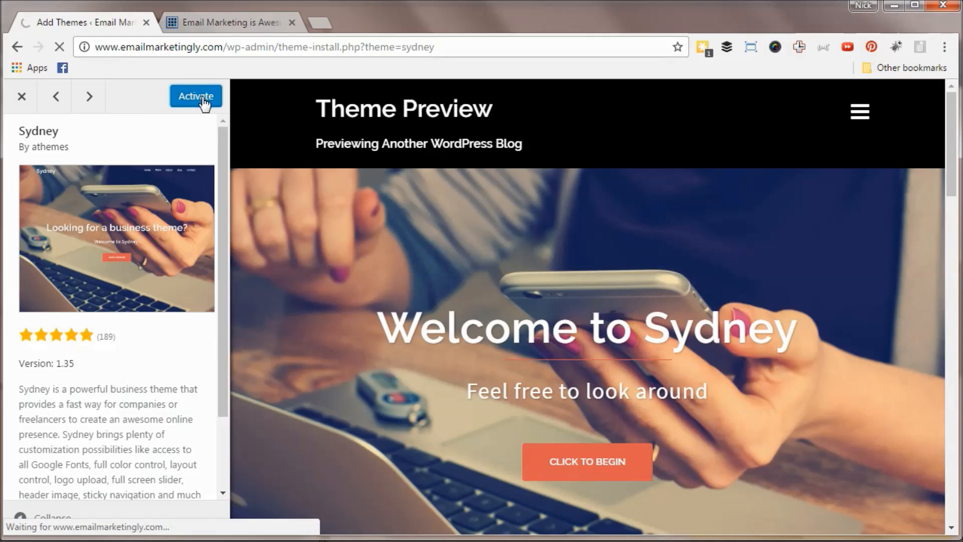
{"action": "left_click", "coordinate": [196, 96]}
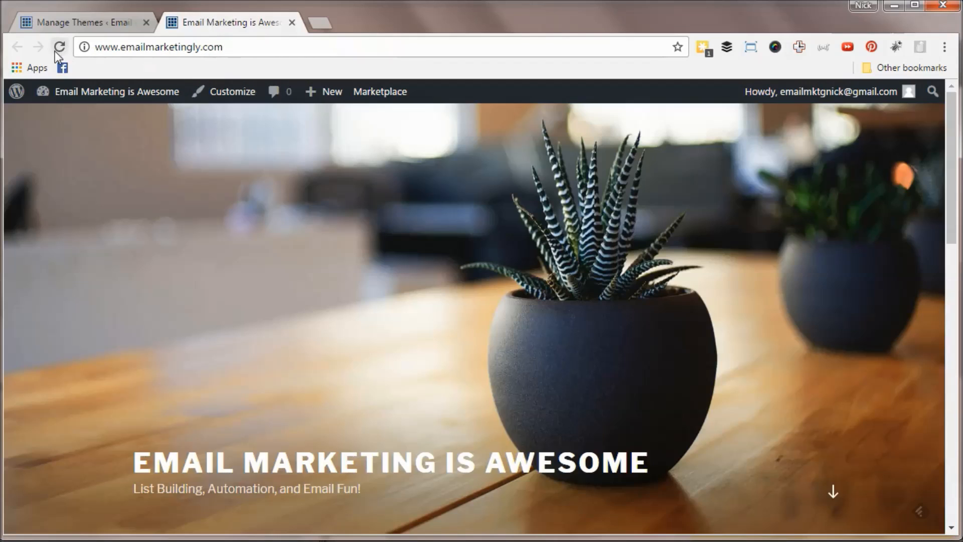
Reload emailmarketingly.com so the homepage shows the Sydney theme with the site title and tagline.
{"action": "left_click", "coordinate": [59, 47]}
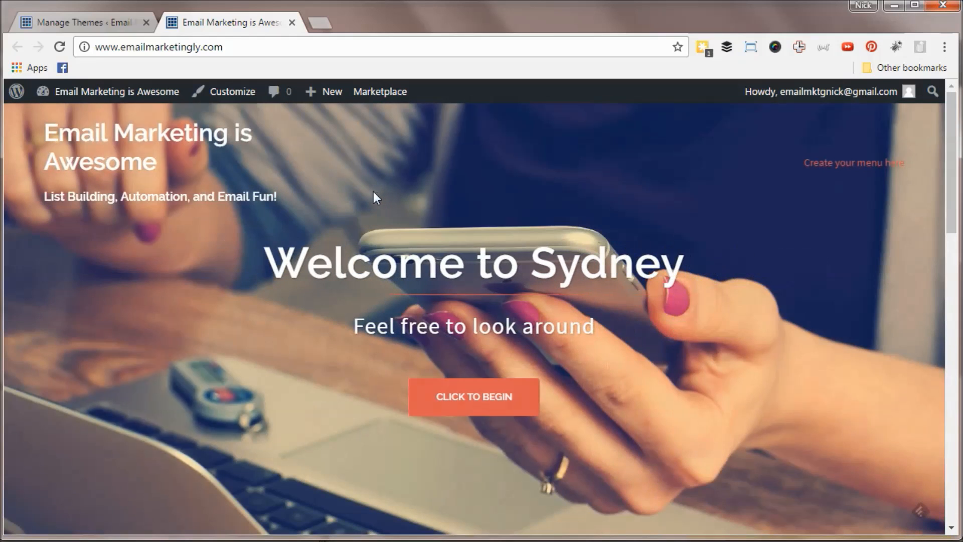
{"action": "mouse_move", "coordinate": [337, 193]}
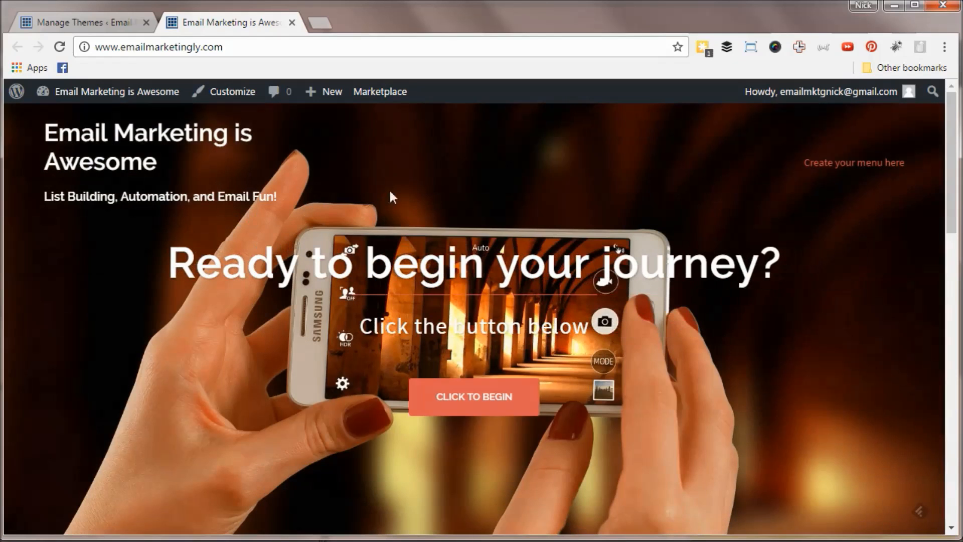
{"action": "mouse_move", "coordinate": [462, 182]}
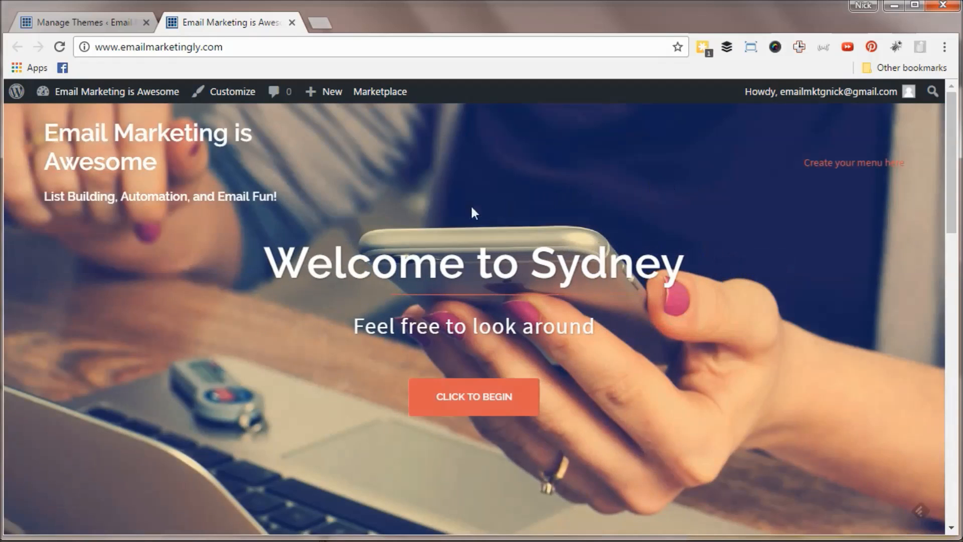
{"action": "mouse_move", "coordinate": [204, 225]}
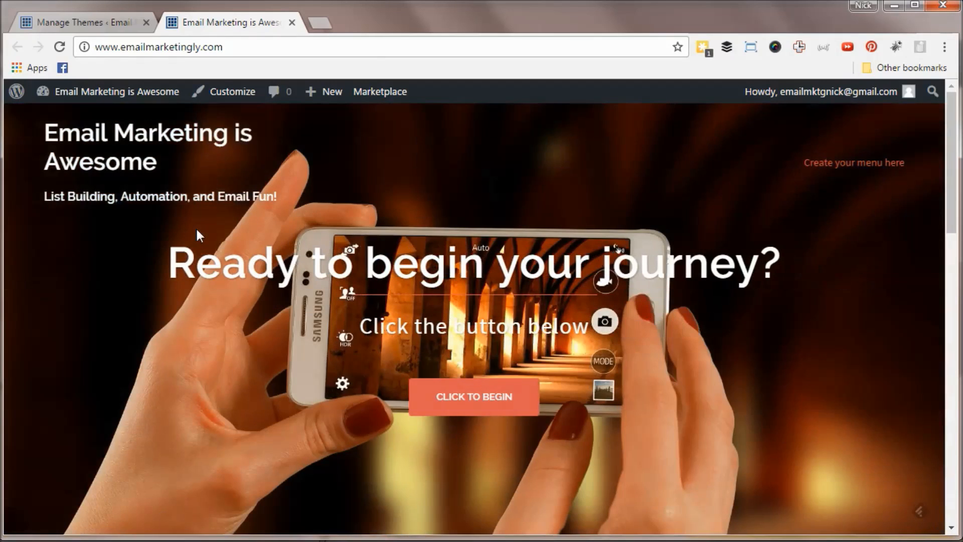
{"action": "mouse_move", "coordinate": [135, 237]}
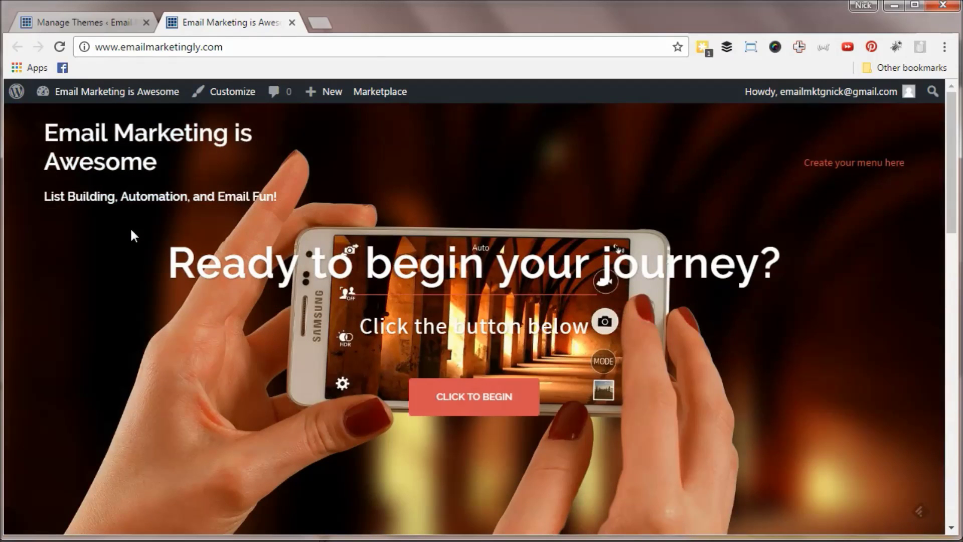